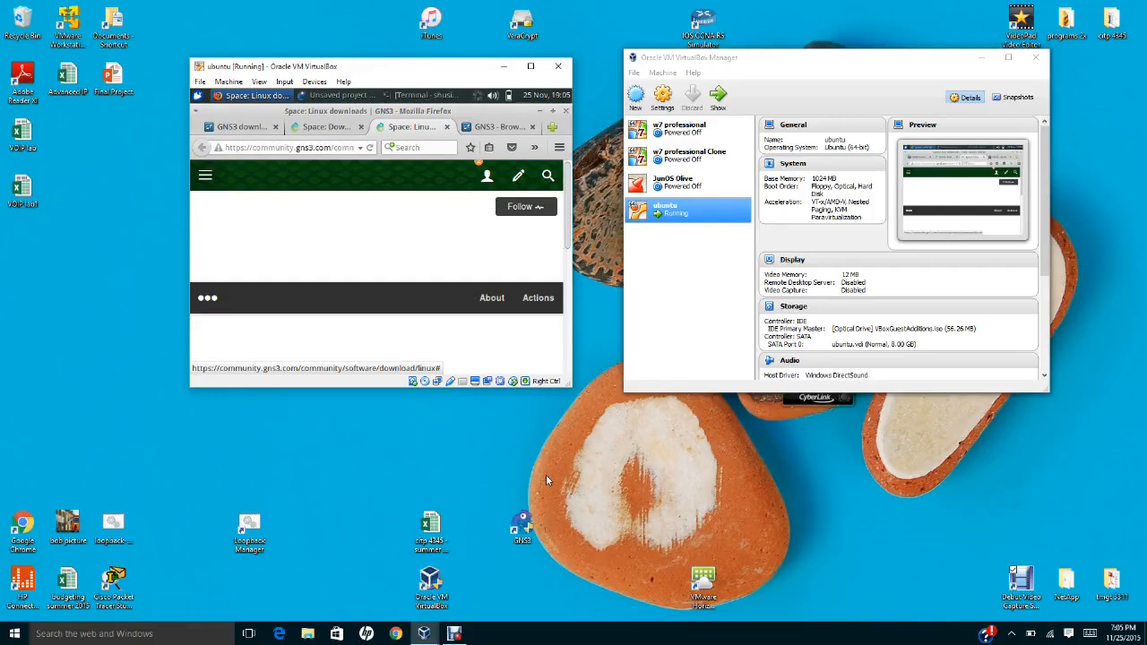
pyautogui.moveTo(649, 477)
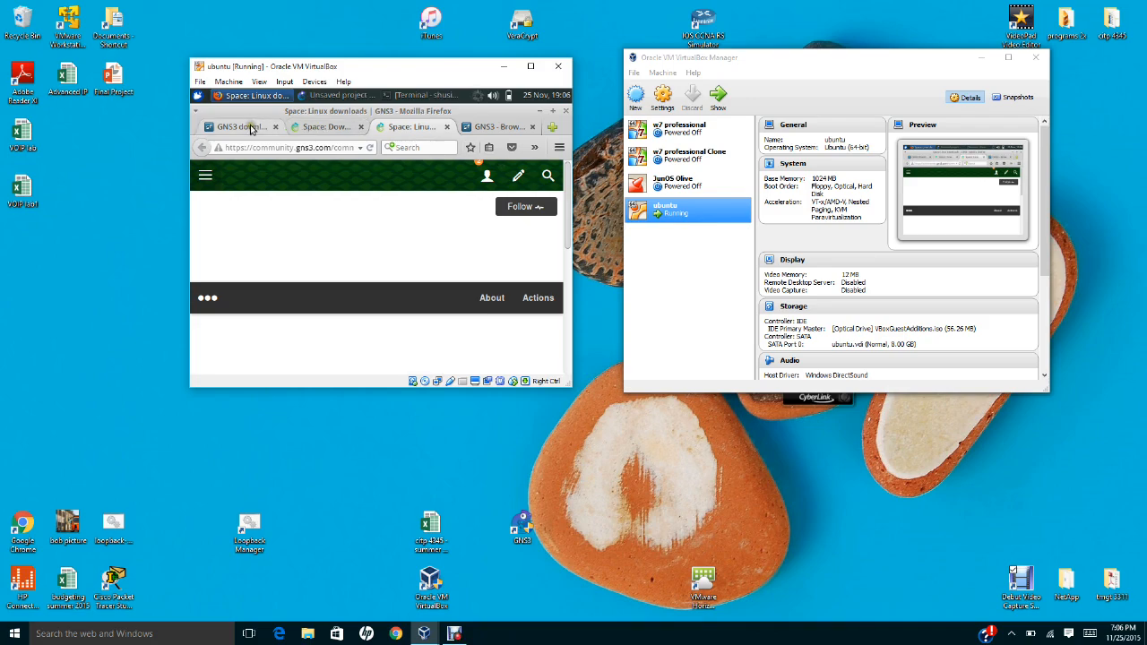
# - Bring the GNS3 community download page with Windows, Linux and Mac options to the front
pyautogui.click(241, 125)
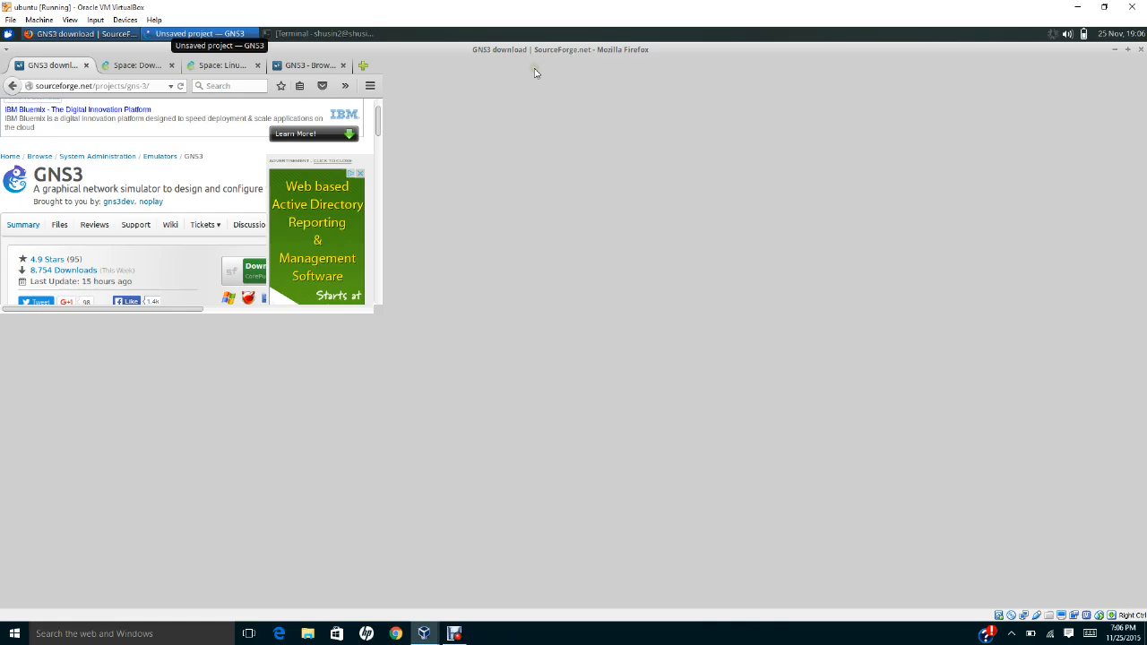
pyautogui.click(193, 64)
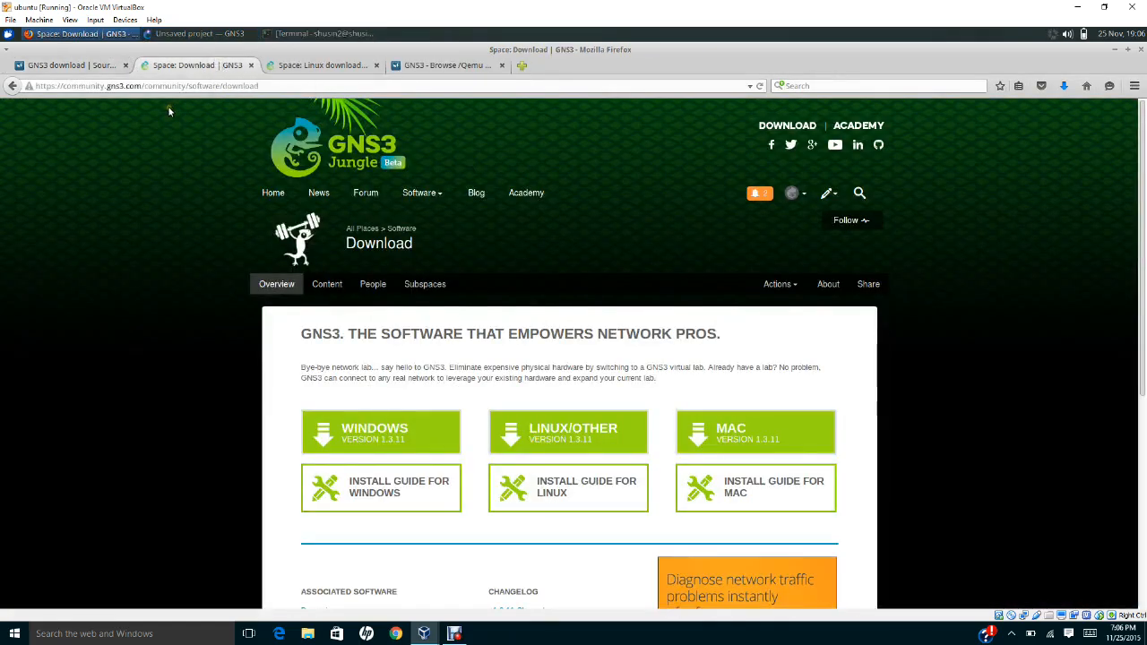
pyautogui.moveTo(130, 100)
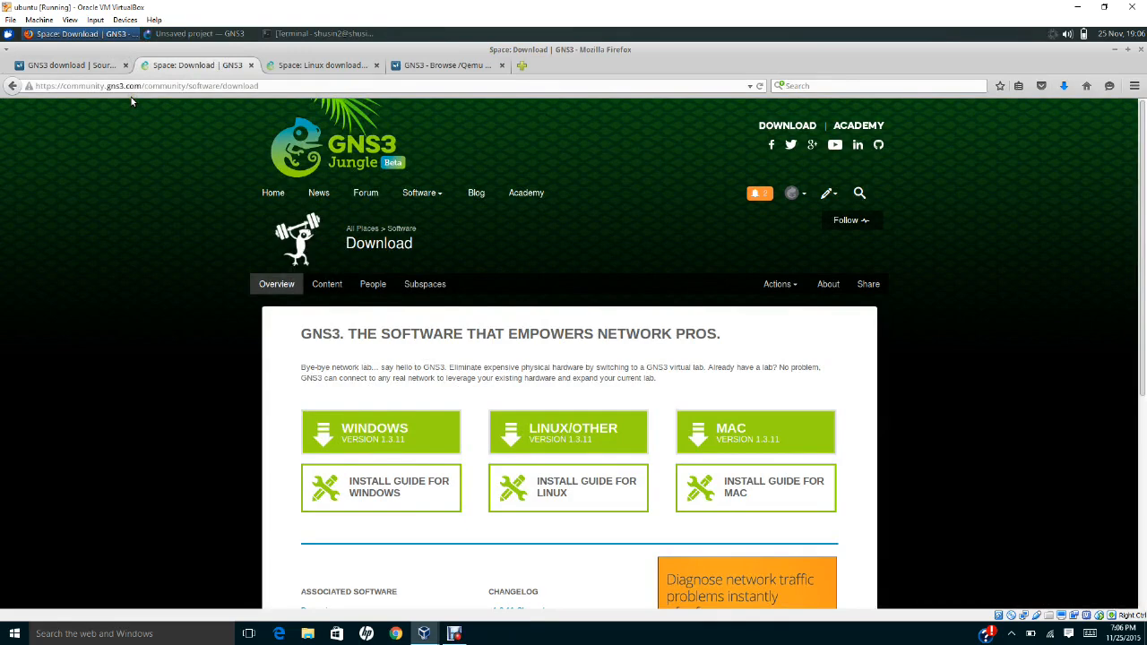
pyautogui.moveTo(583, 439)
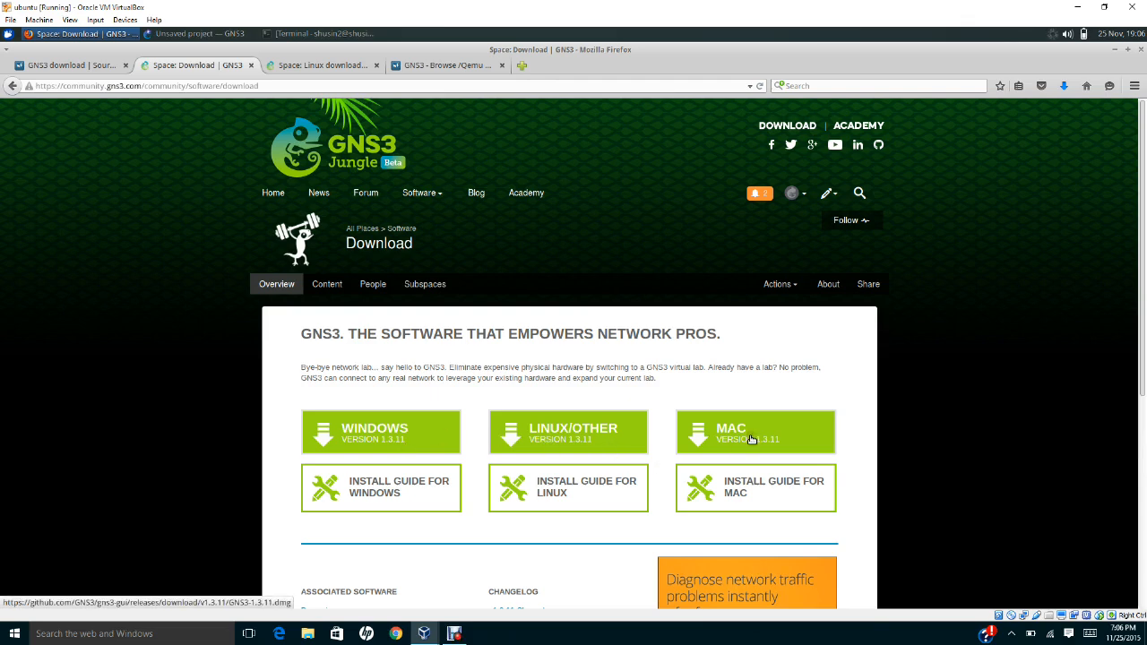
pyautogui.moveTo(666, 437)
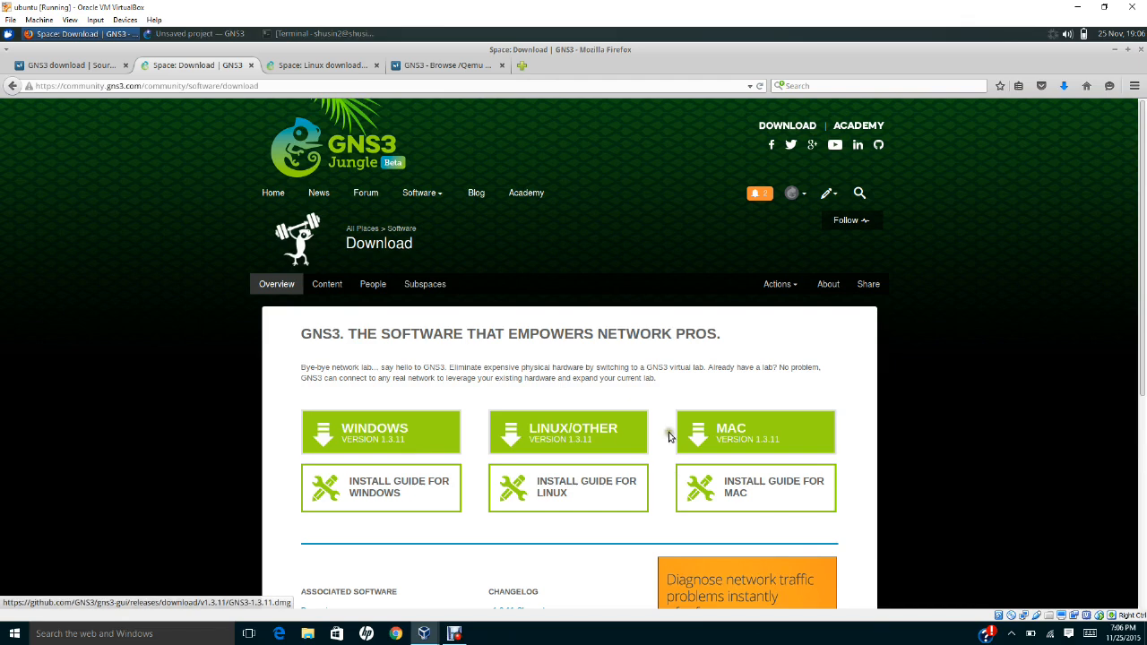
pyautogui.moveTo(600, 456)
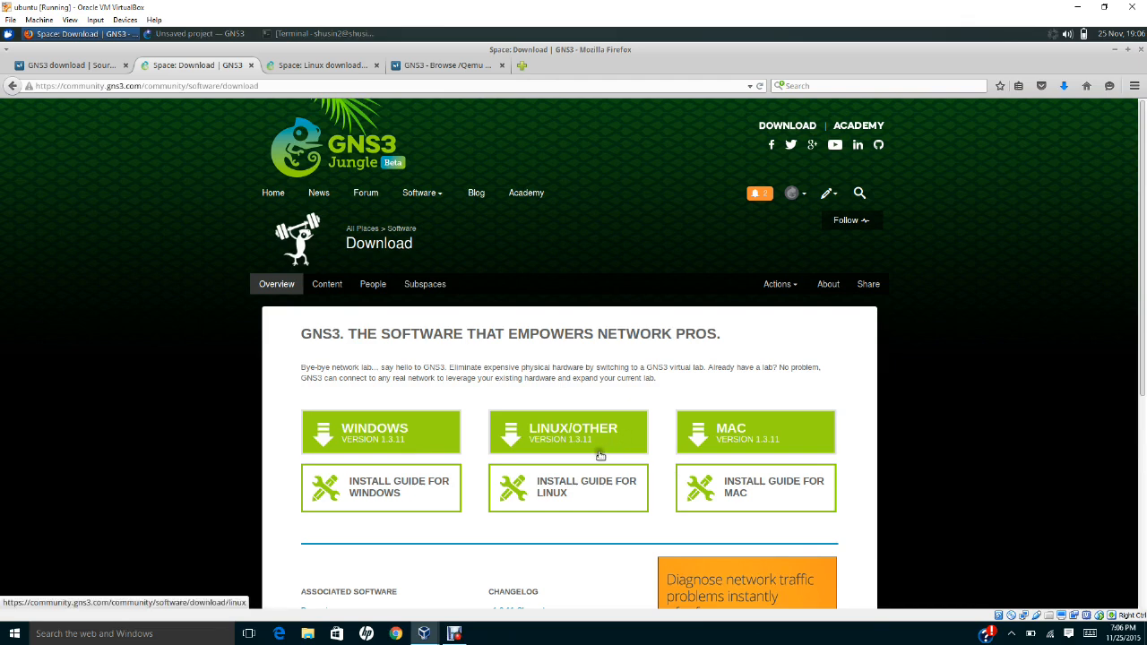
pyautogui.moveTo(600, 441)
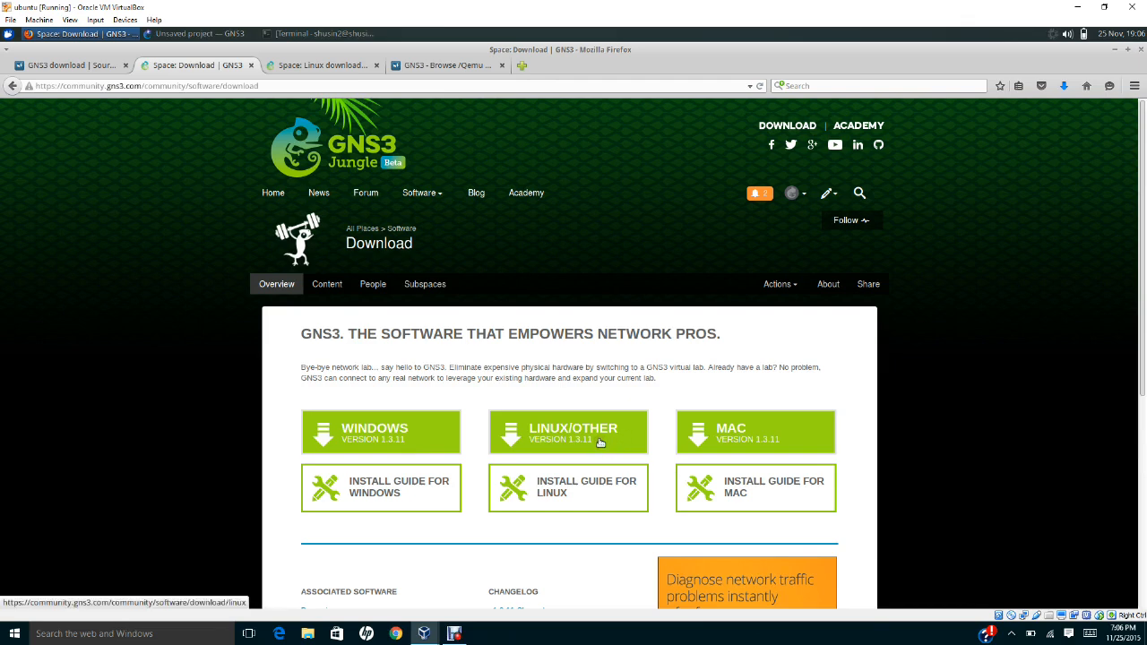
# - Show the Linux download instructions scrolled to the Ubuntu apt commands
pyautogui.click(568, 432)
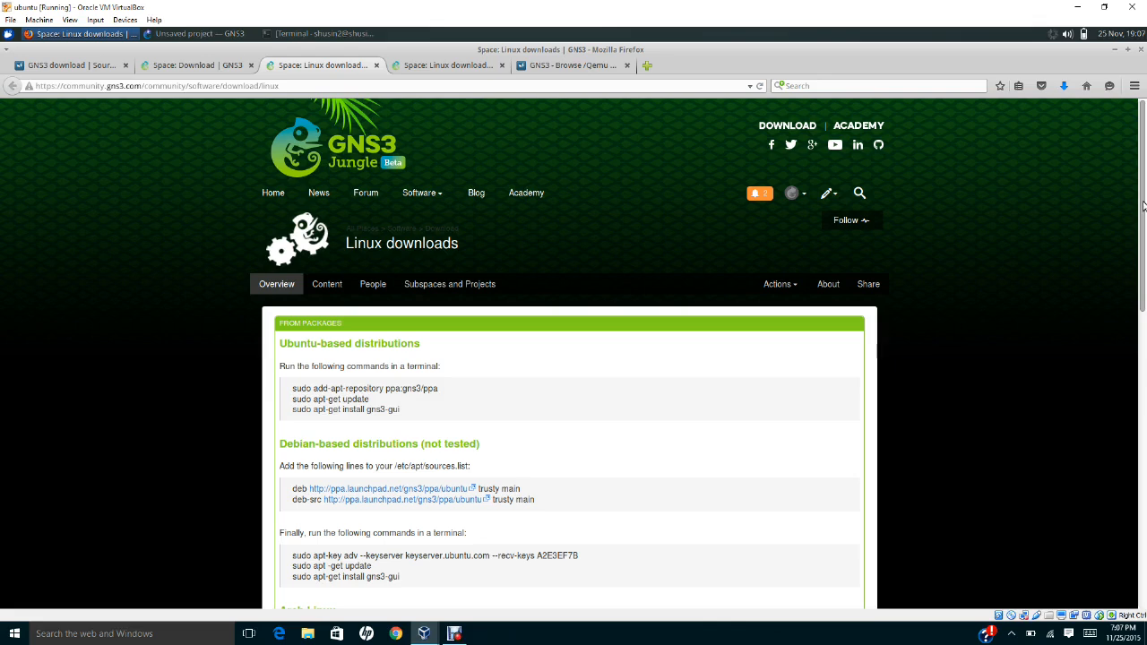
pyautogui.scroll(-3)
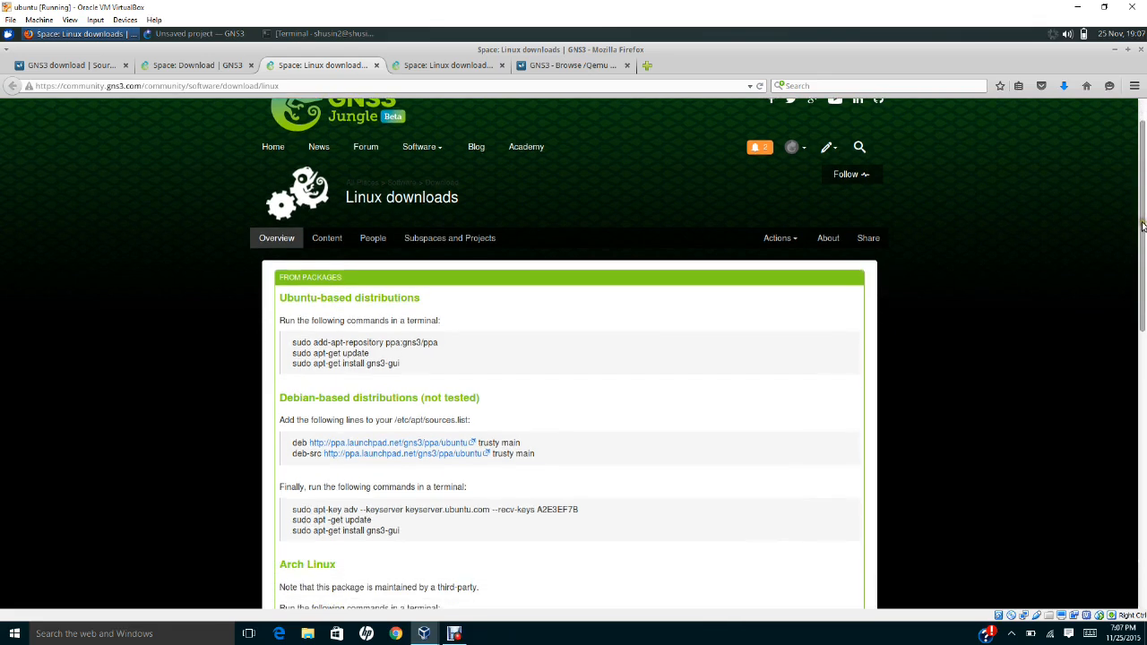
pyautogui.moveTo(408, 351)
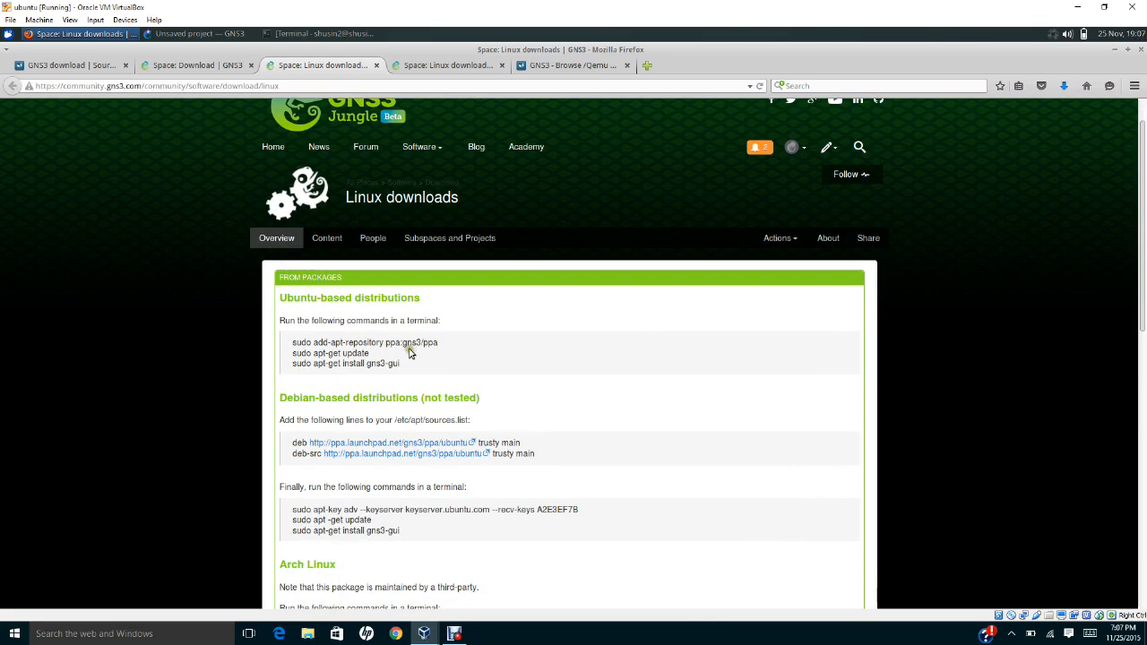
pyautogui.moveTo(47, 141)
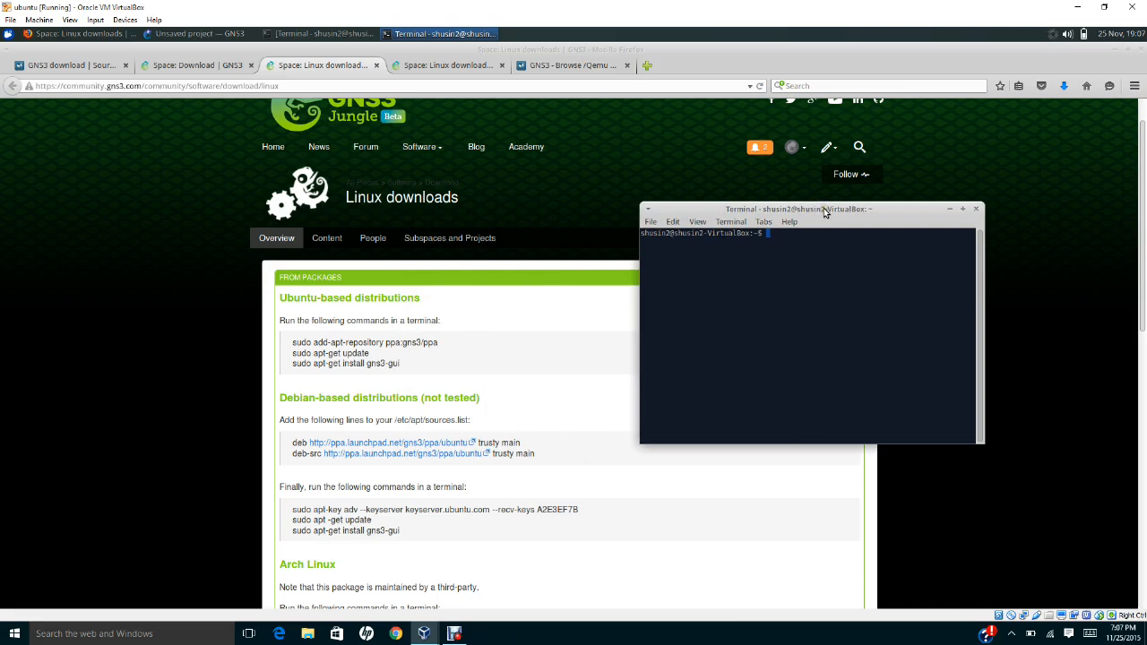
# - Launch GNS3 from the terminal with the gns3 command, keeping the Ubuntu commands visible
pyautogui.moveTo(823, 208); pyautogui.dragTo(851, 206)
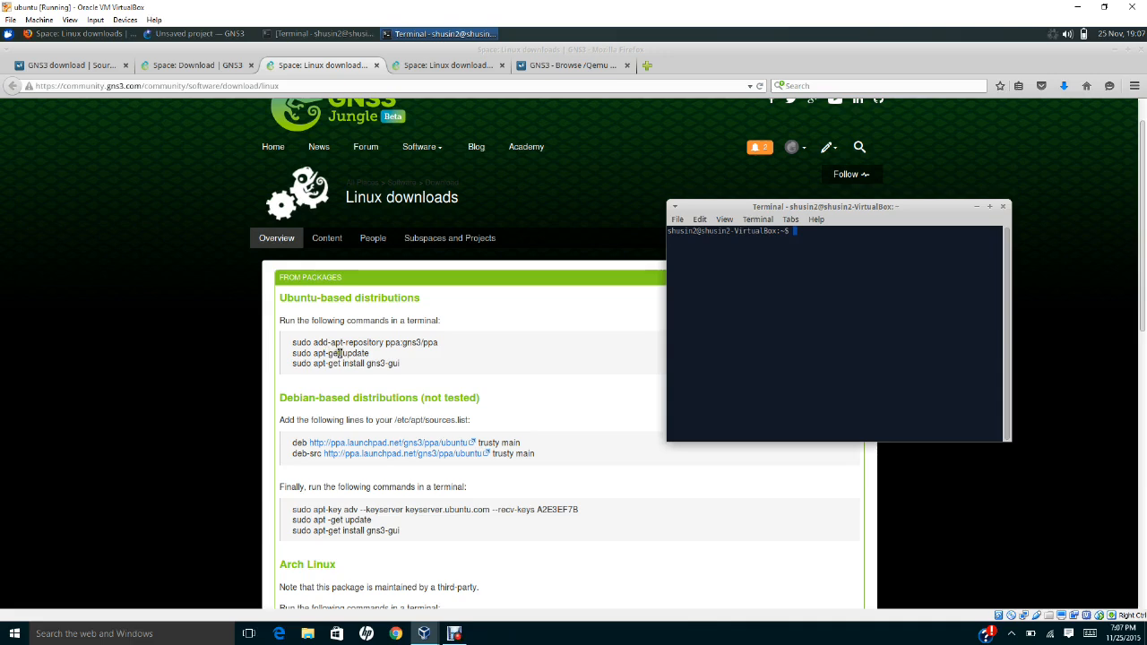
pyautogui.moveTo(350, 351)
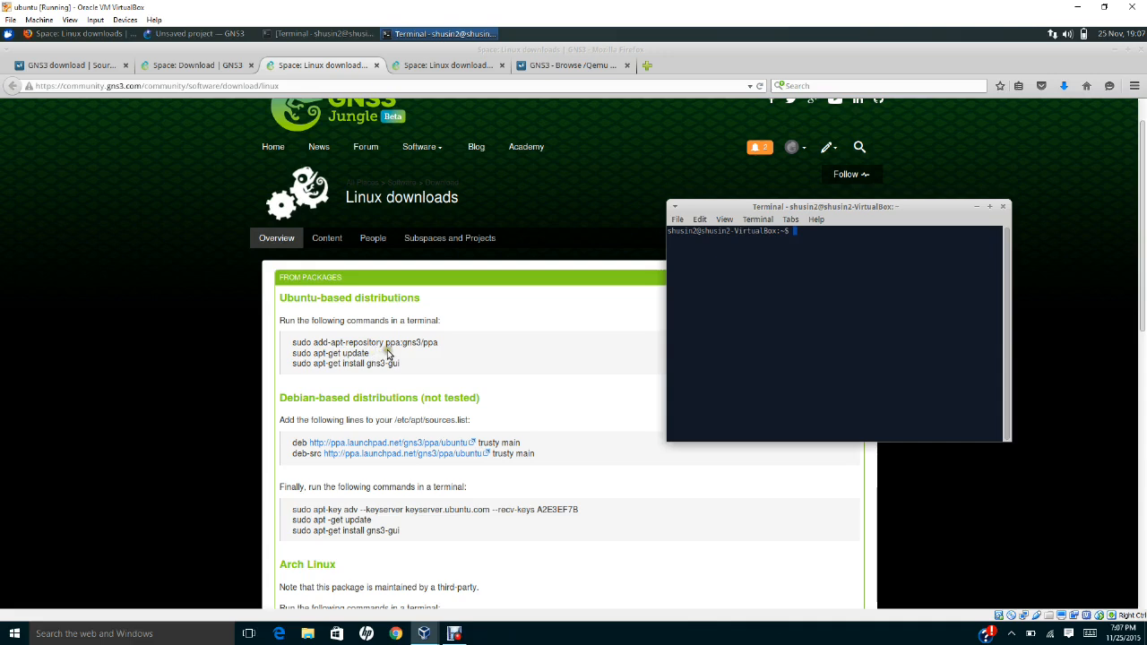
pyautogui.moveTo(403, 357)
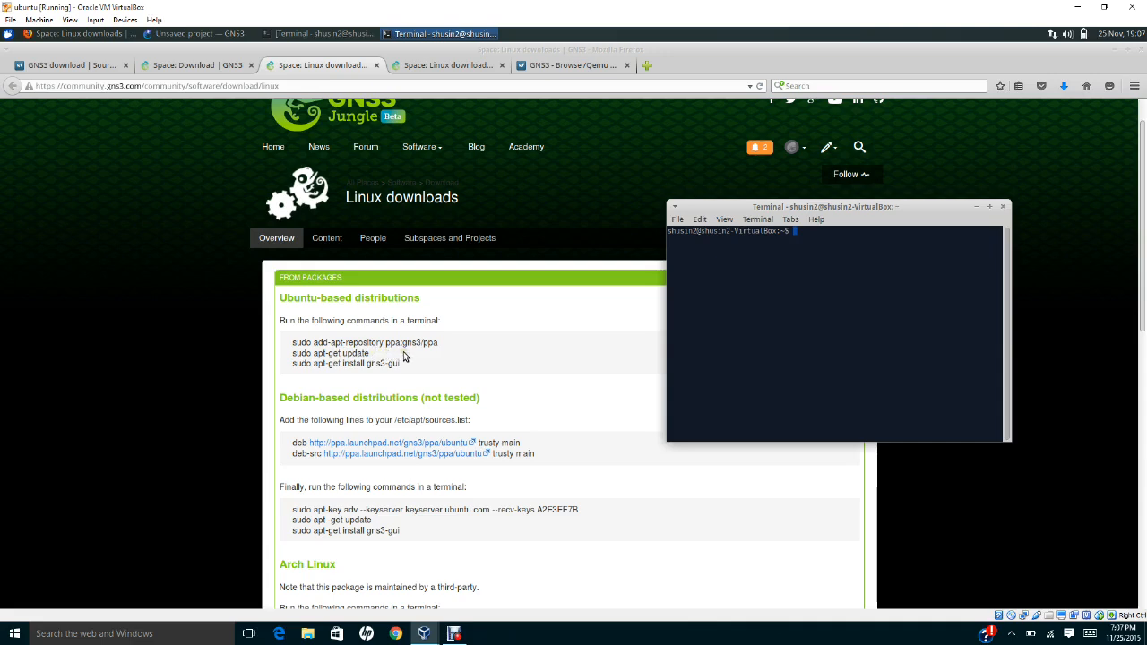
pyautogui.moveTo(428, 351)
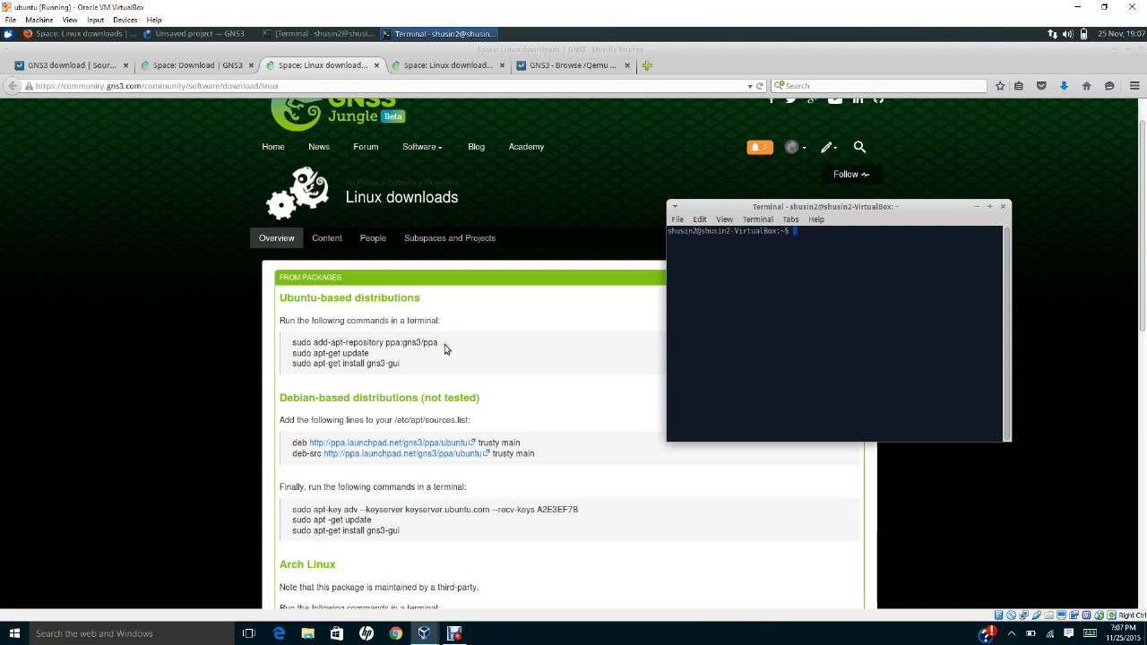
pyautogui.moveTo(433, 351)
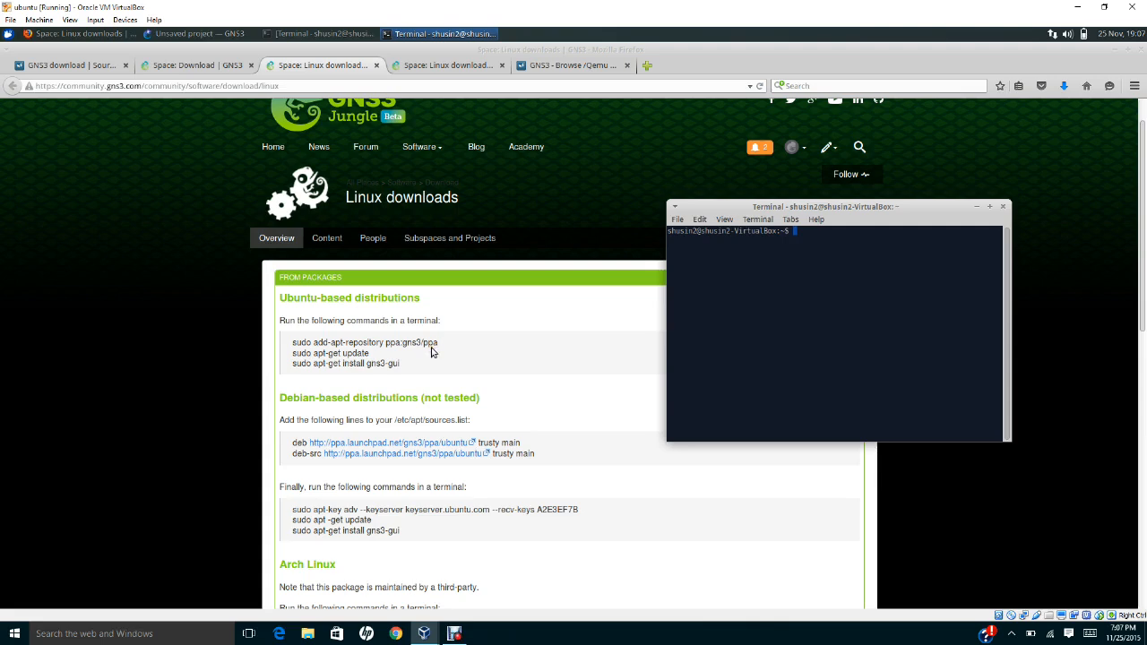
pyautogui.moveTo(412, 355)
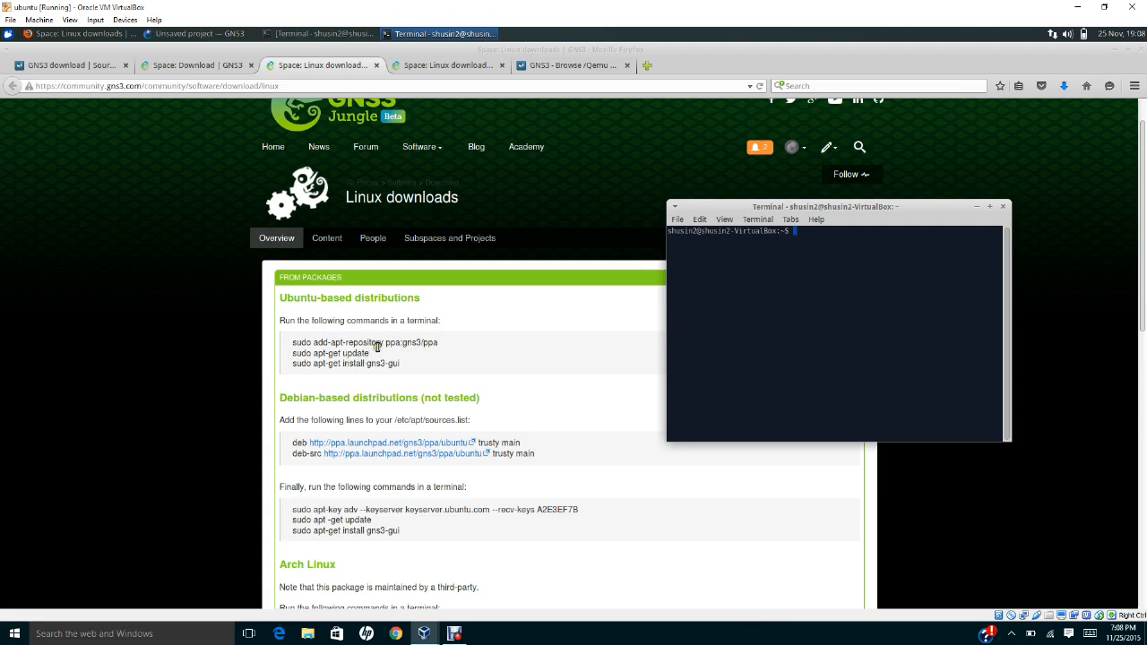
pyautogui.moveTo(414, 347)
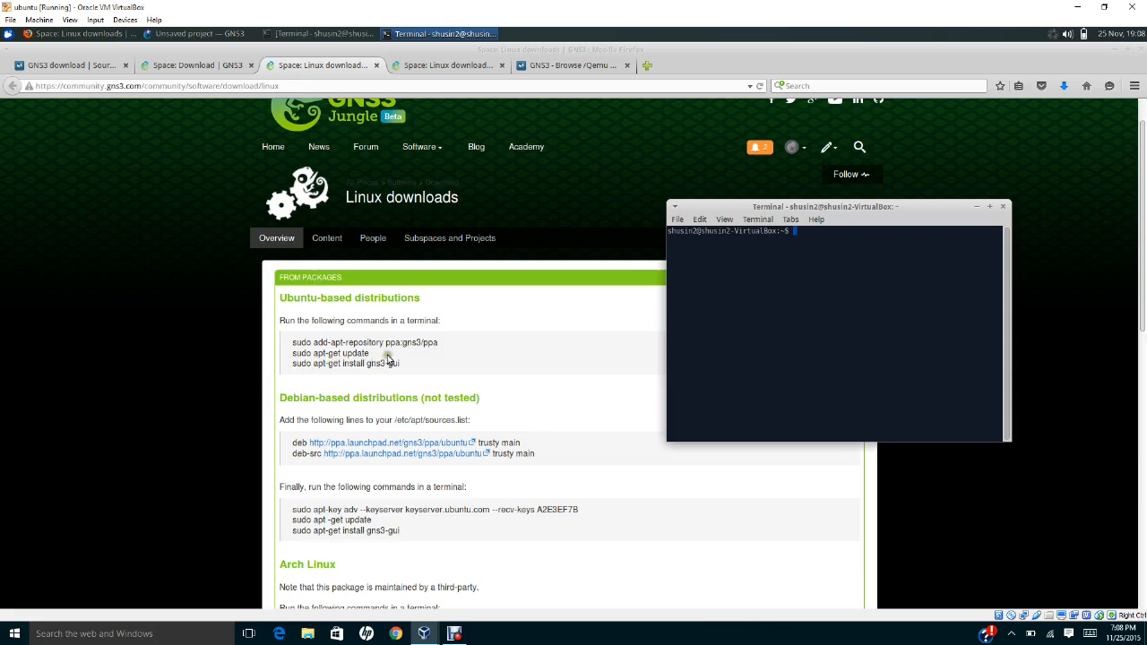
pyautogui.moveTo(402, 354)
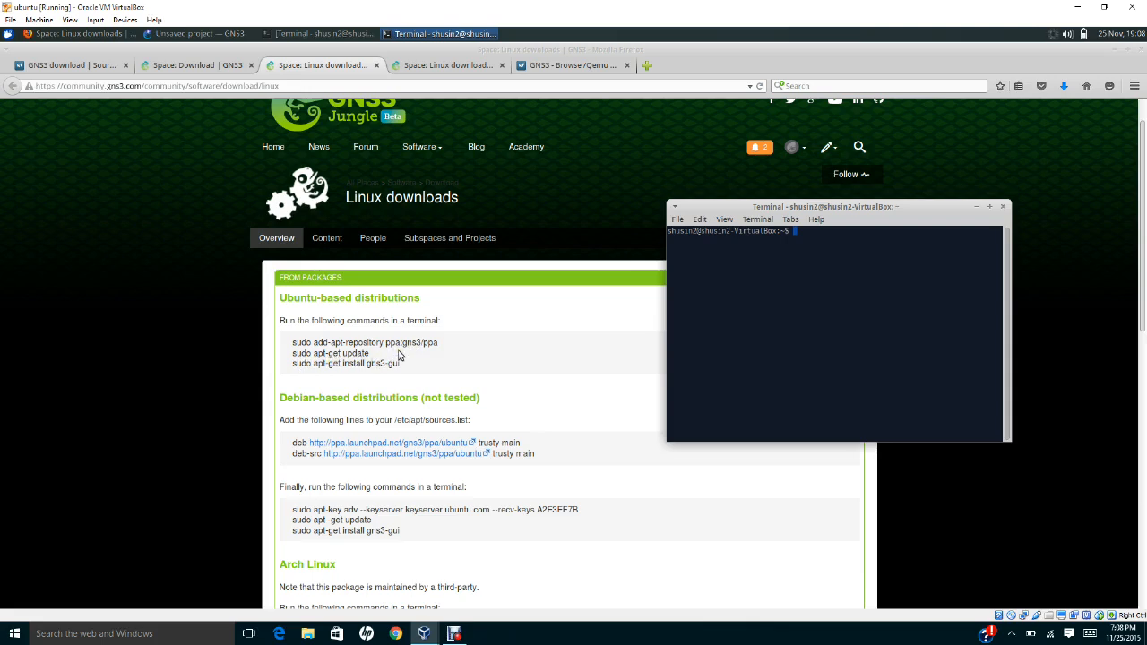
pyautogui.moveTo(305, 375)
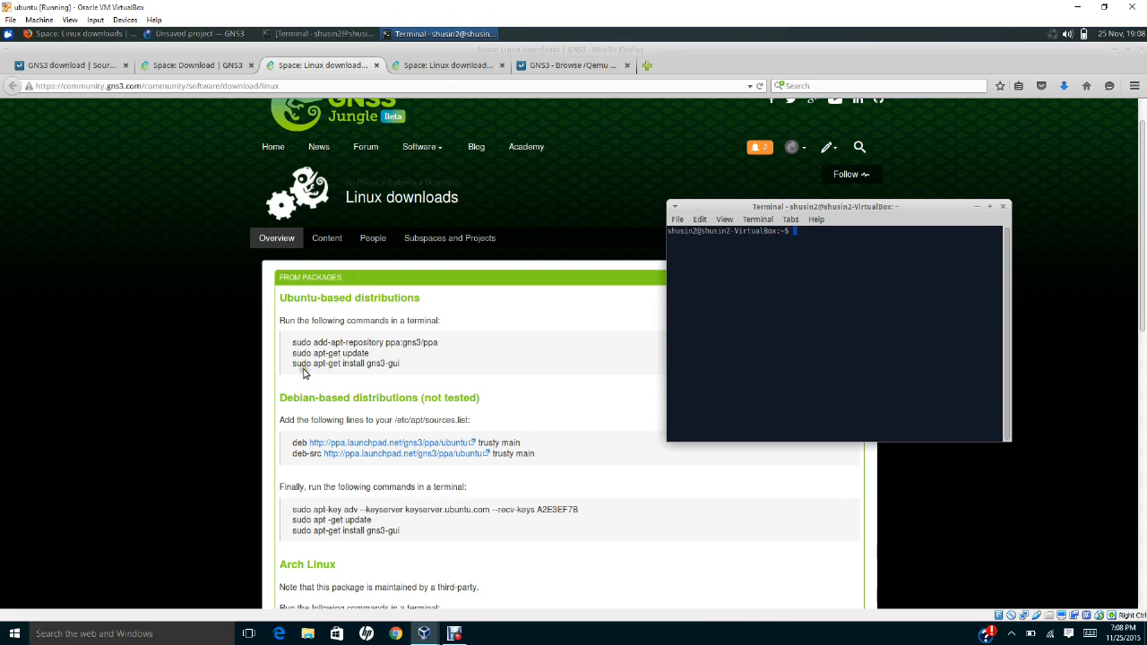
pyautogui.moveTo(323, 374)
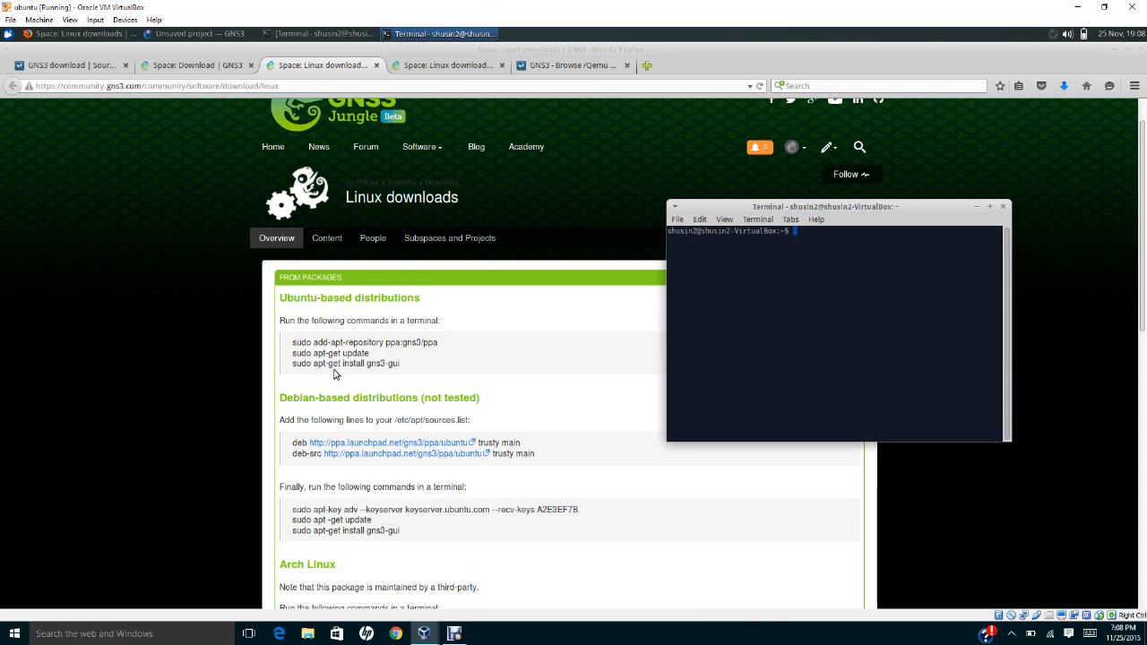
pyautogui.moveTo(352, 375)
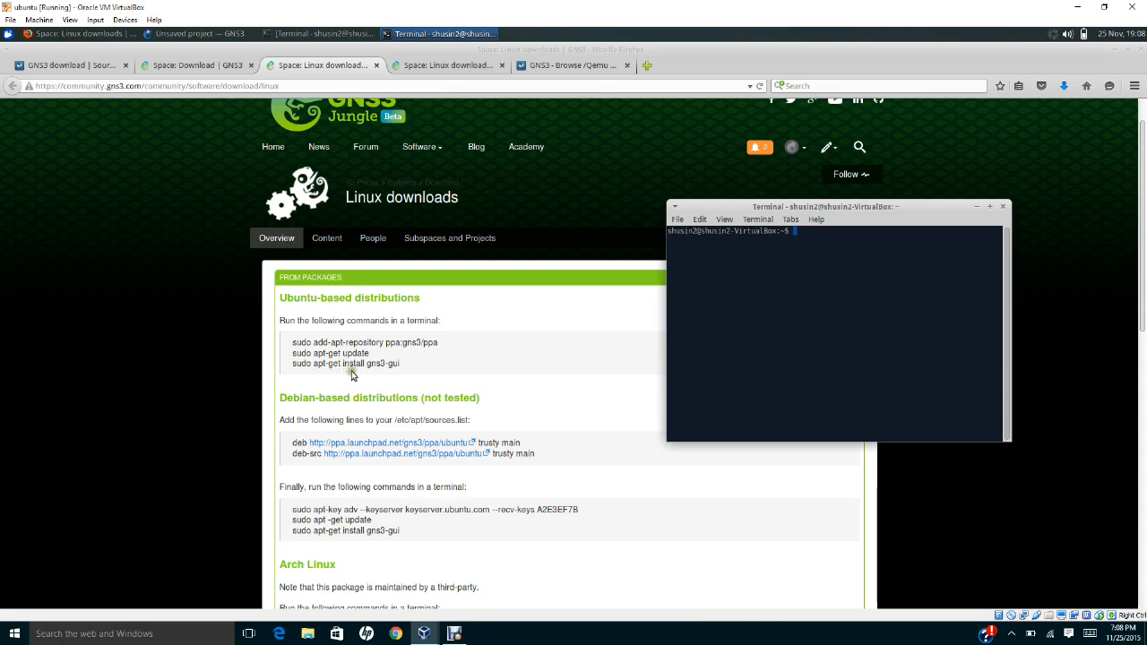
pyautogui.moveTo(423, 376)
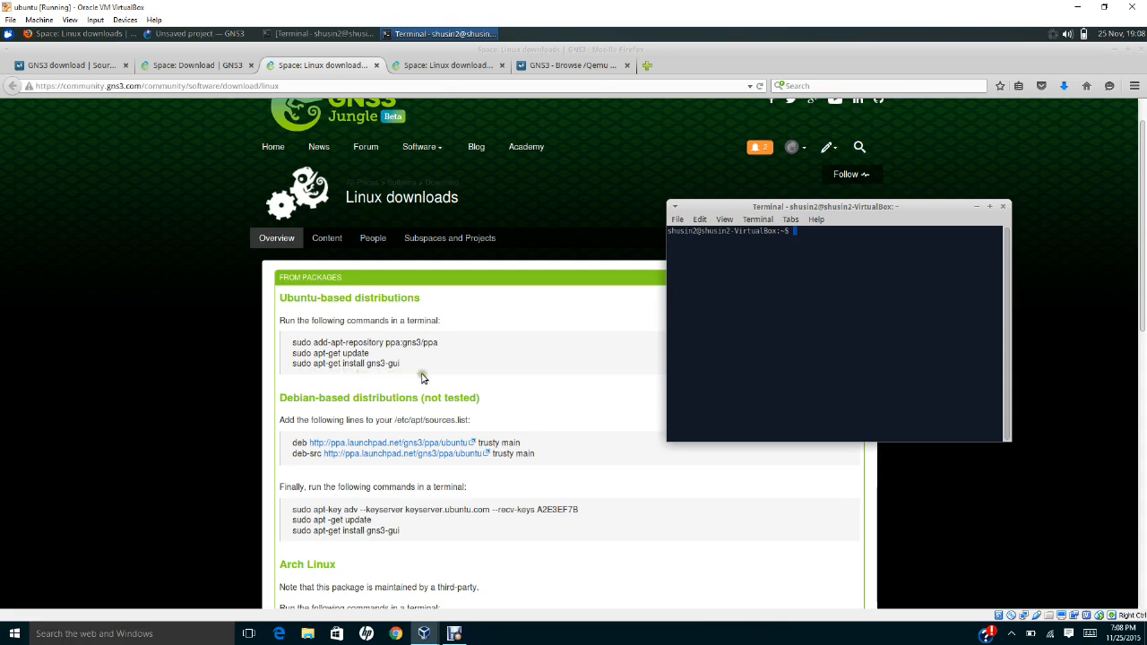
pyautogui.moveTo(423, 376)
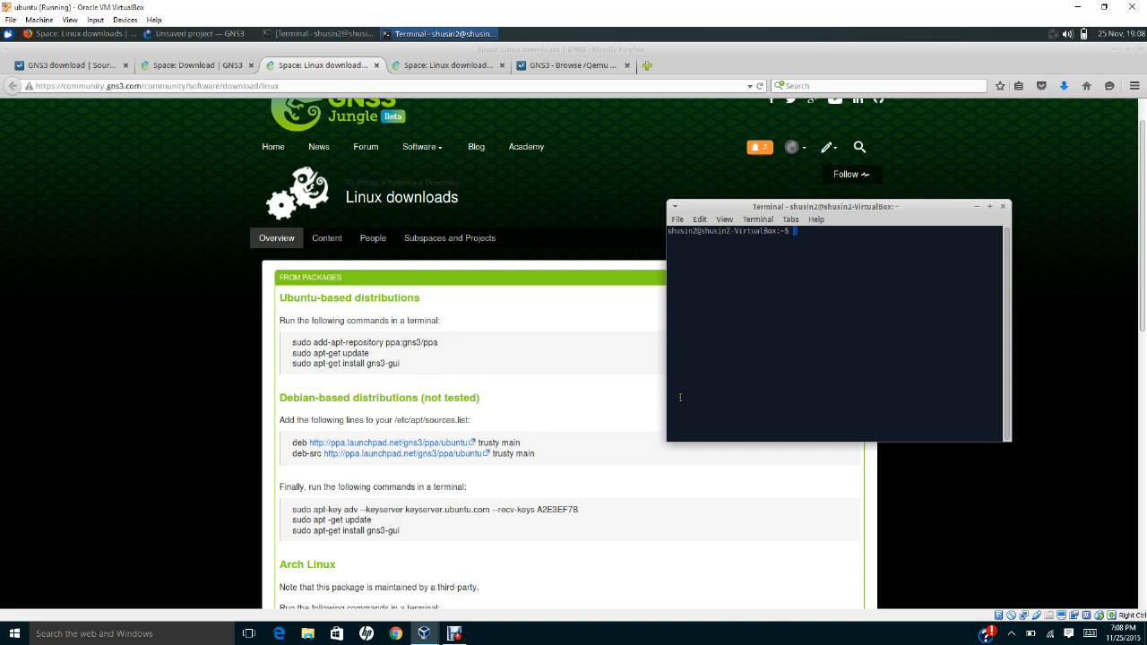
pyautogui.moveTo(430, 341)
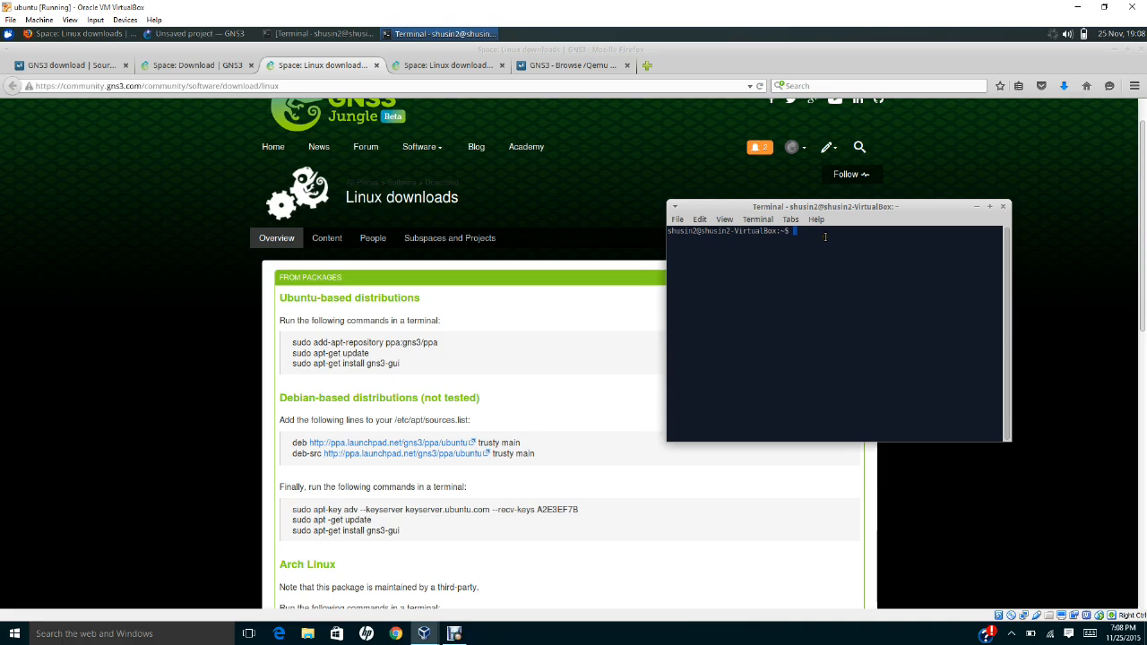
pyautogui.write('gns3')
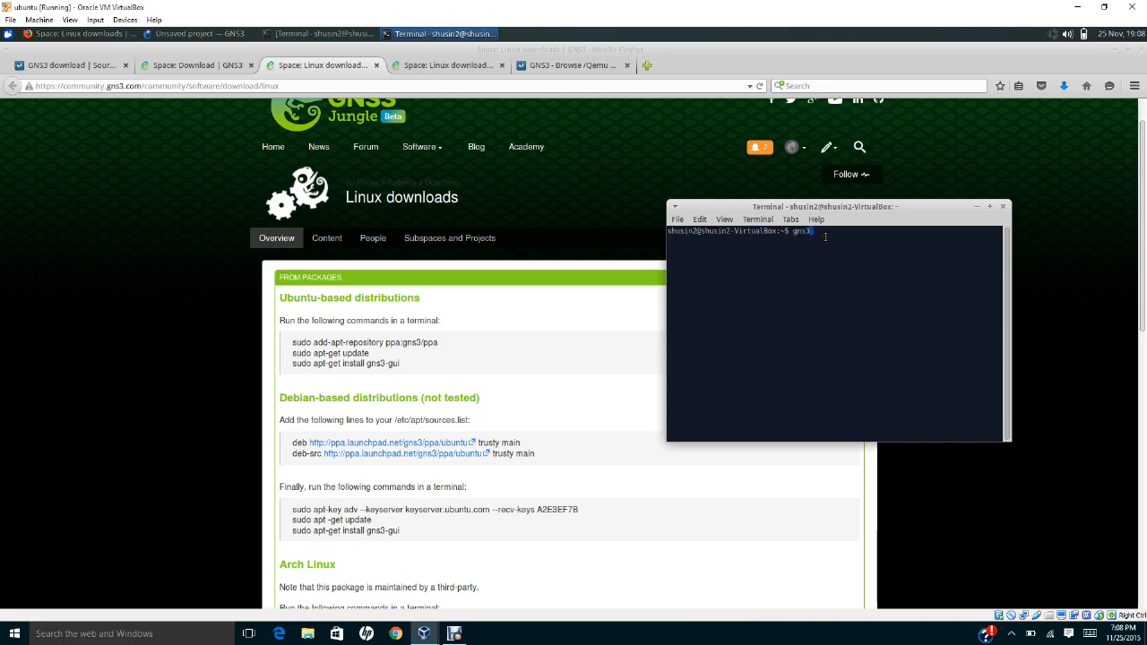
pyautogui.moveTo(803, 301)
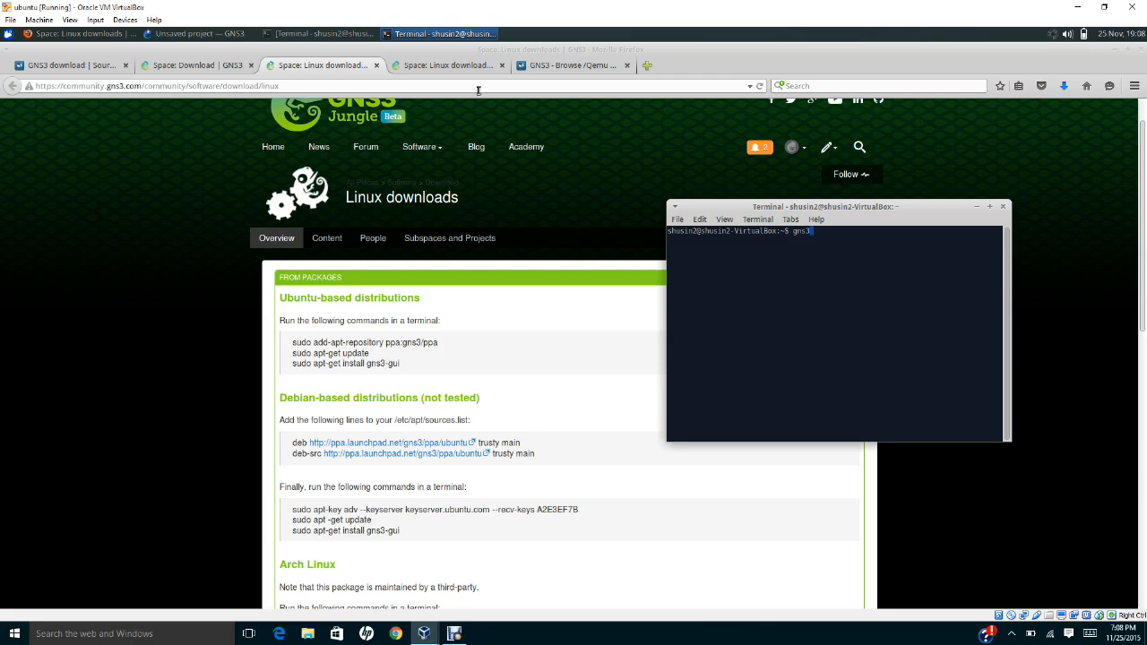
pyautogui.moveTo(448, 64)
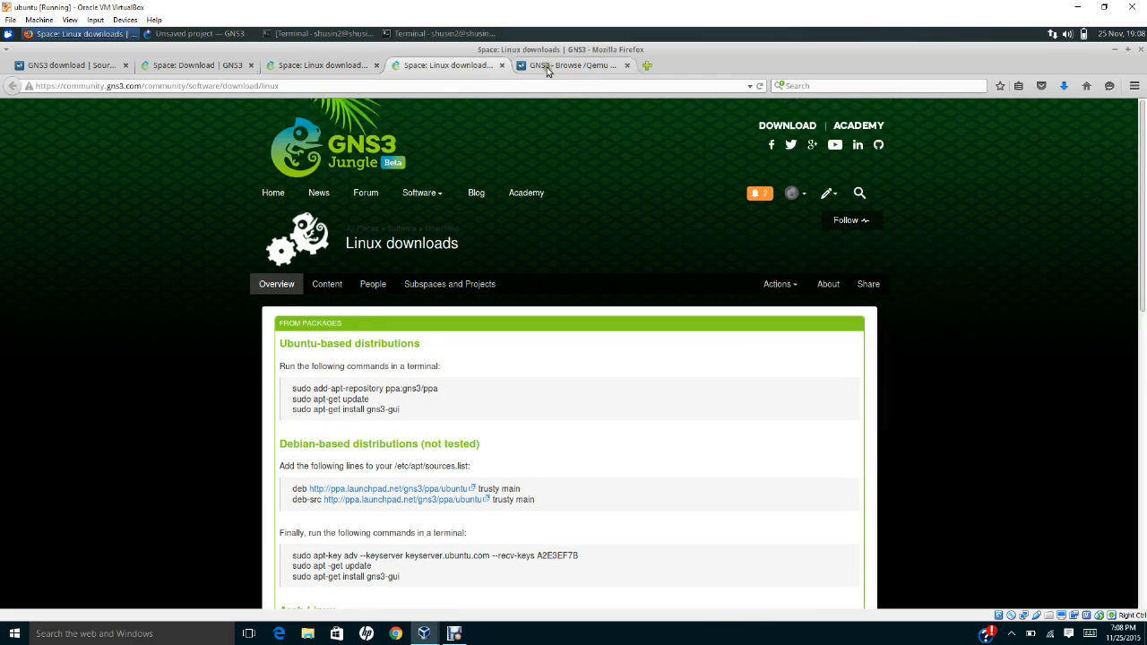
# - Review the SourceForge GNS3 Qemu Appliances file list, scrolling through images like tinycore and vyos
pyautogui.click(577, 65)
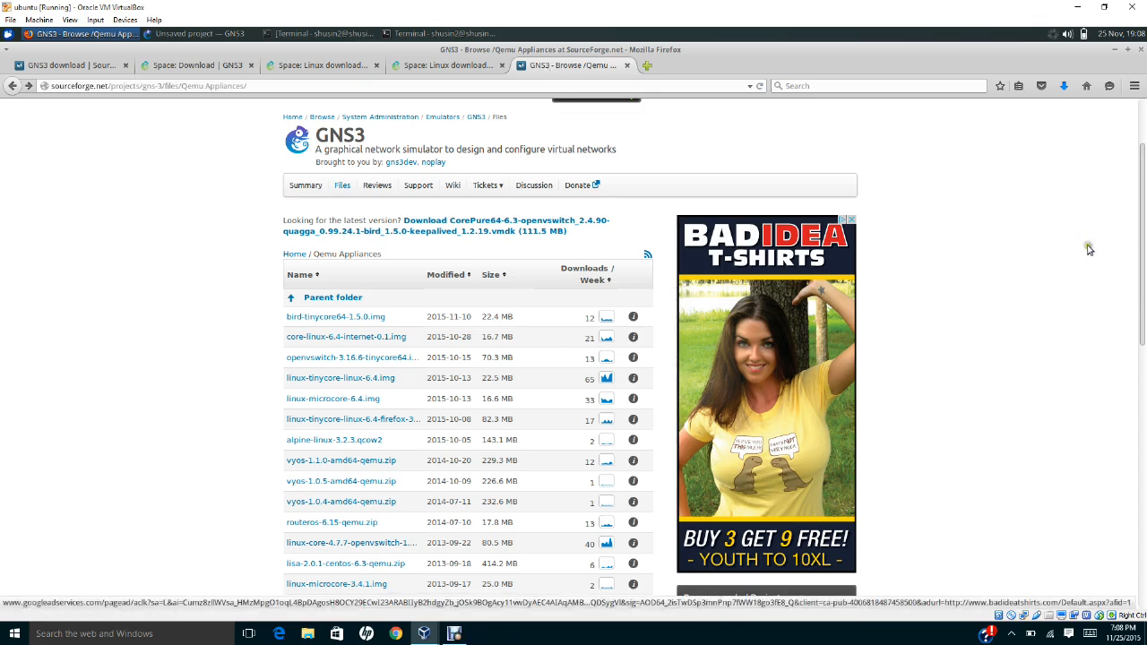
pyautogui.scroll(3)
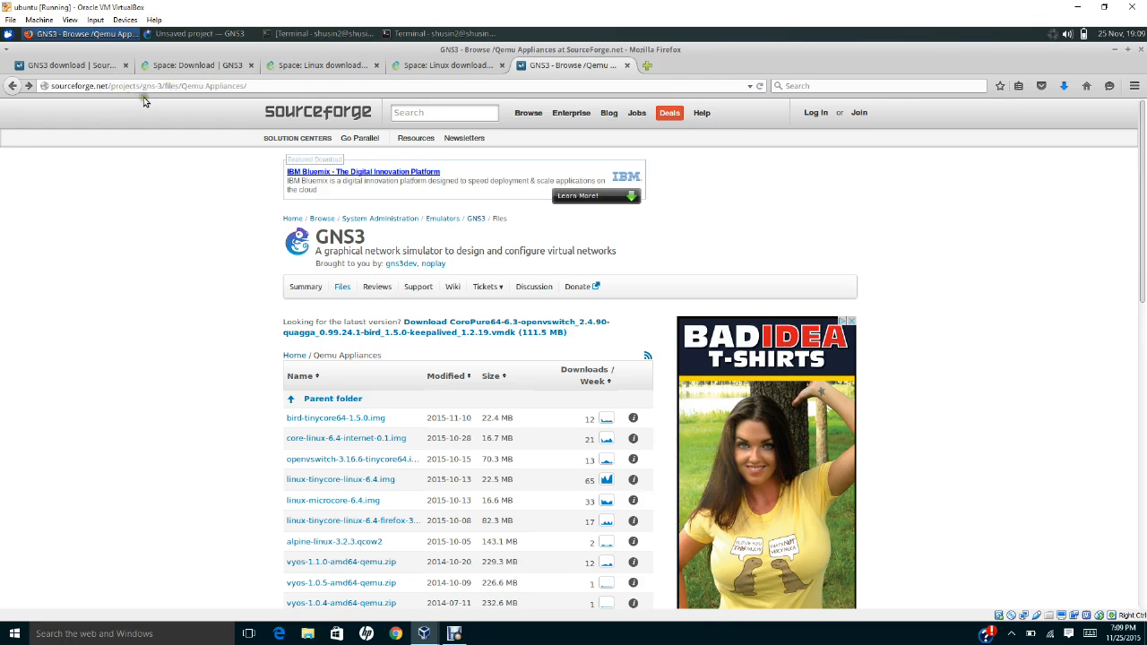
pyautogui.moveTo(154, 101)
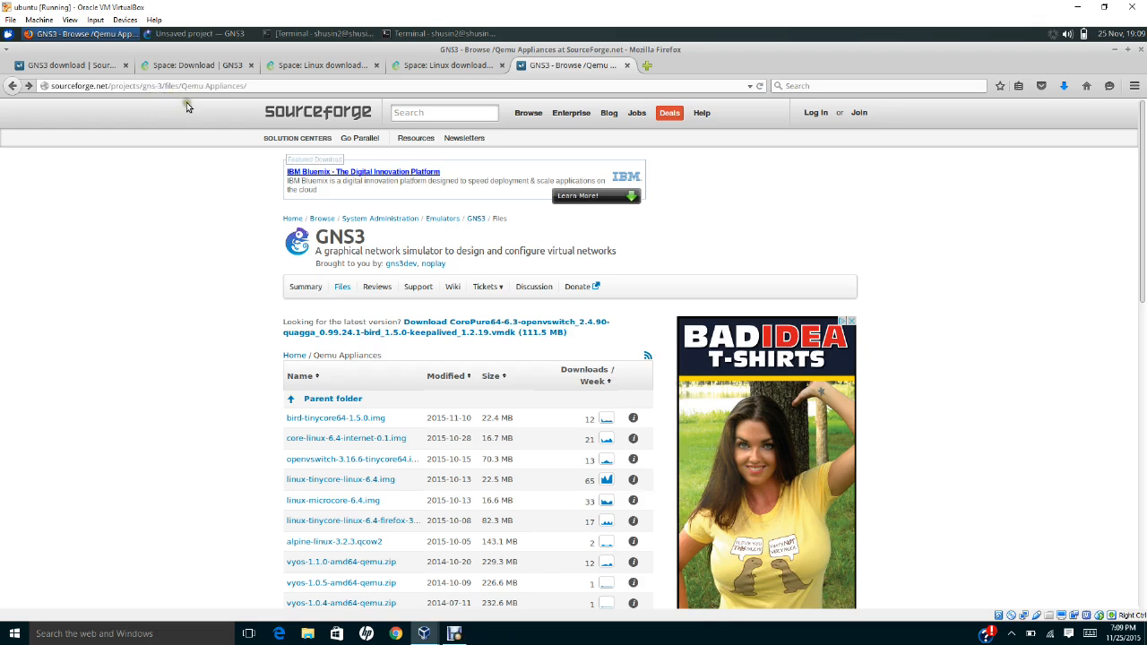
pyautogui.moveTo(249, 105)
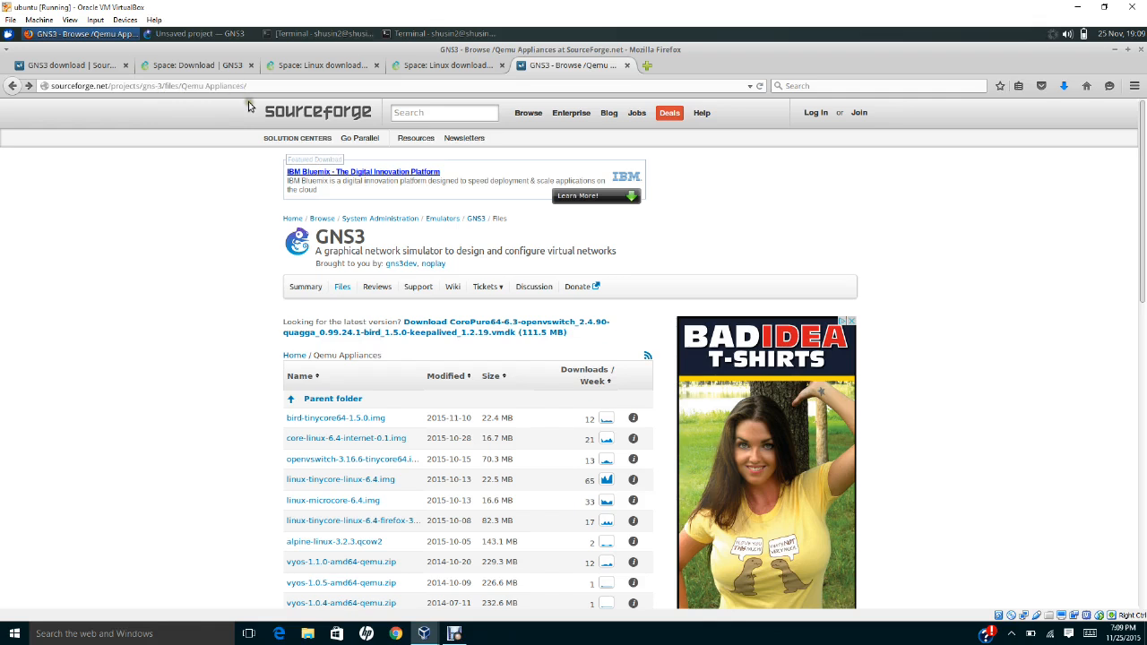
pyautogui.click(147, 86)
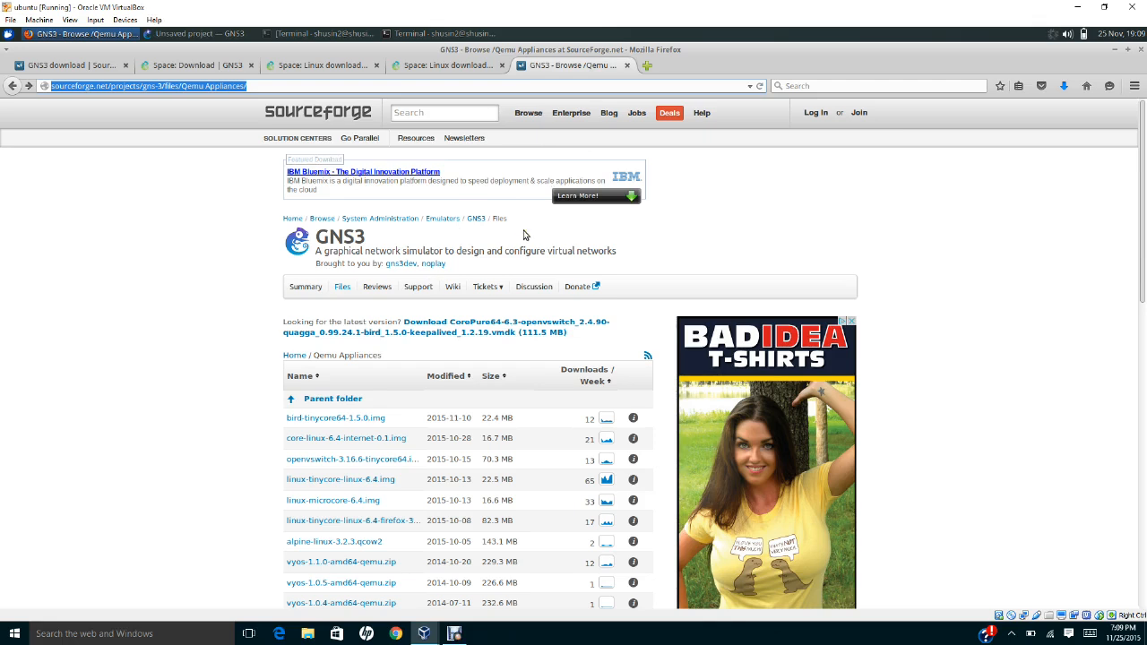
pyautogui.moveTo(1143, 222)
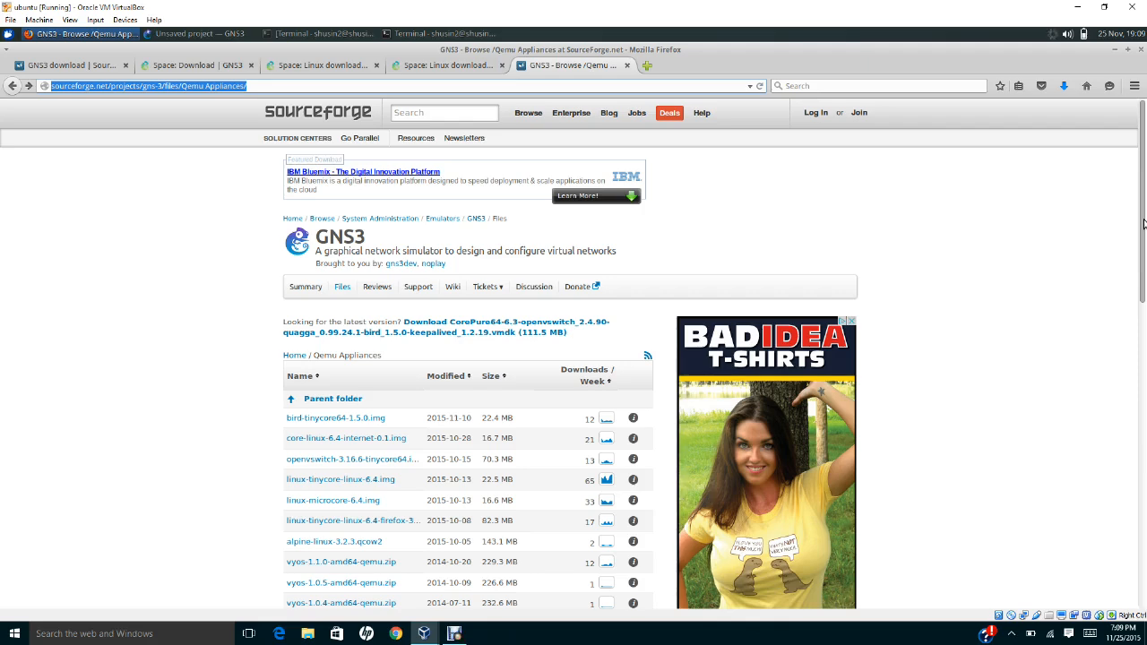
pyautogui.scroll(-3)
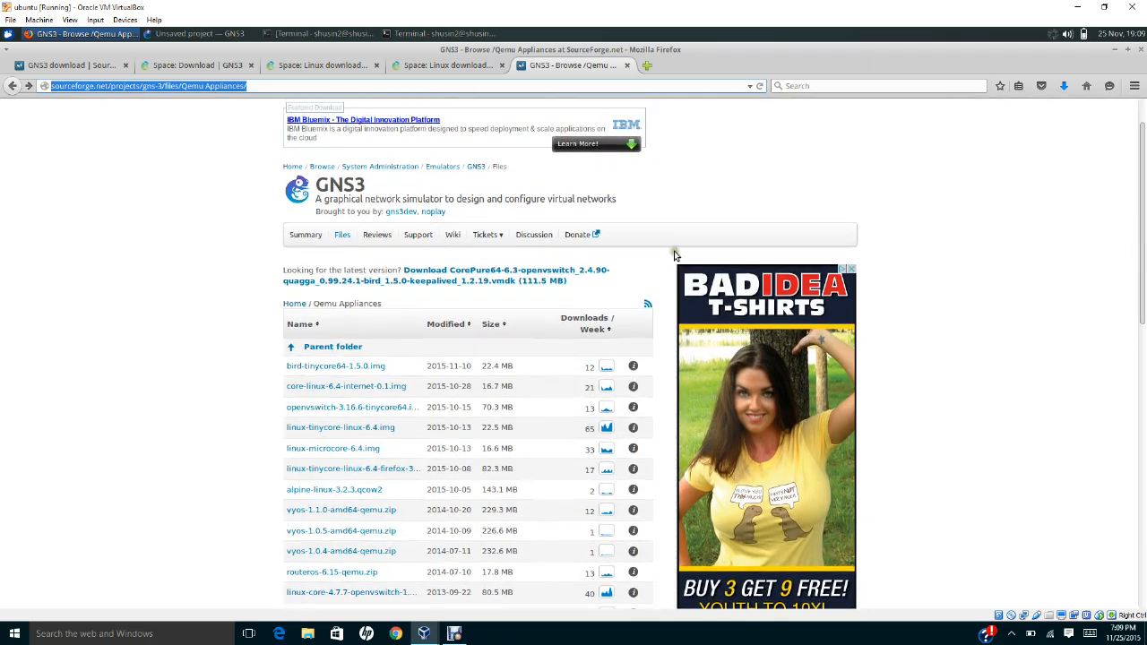
pyautogui.moveTo(362, 208)
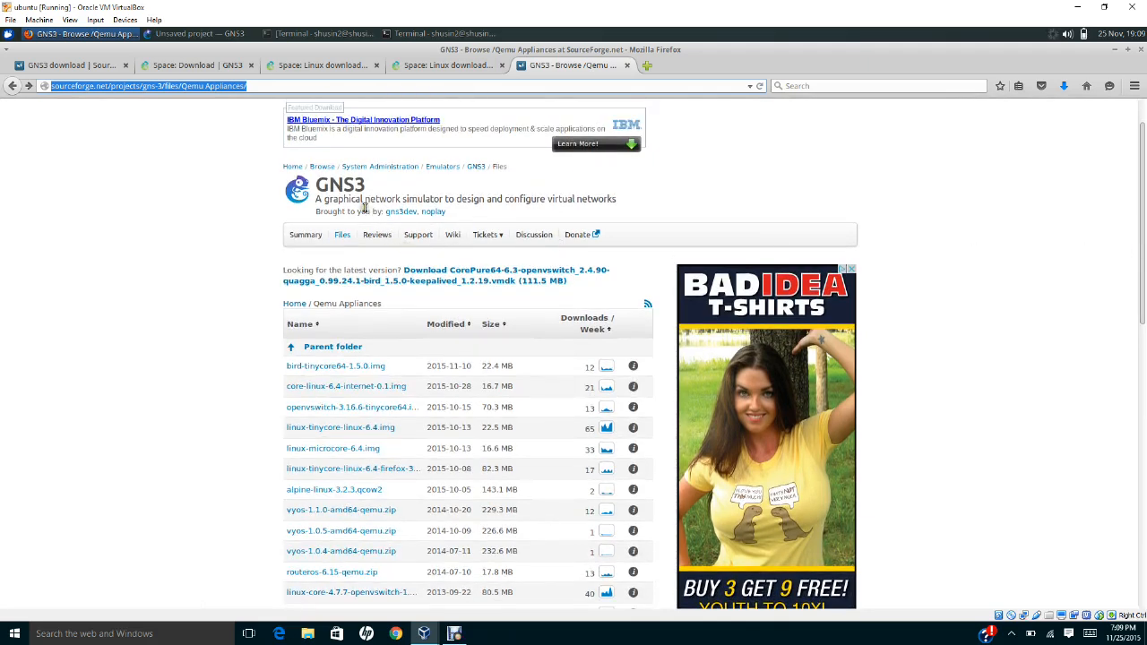
pyautogui.moveTo(340, 531)
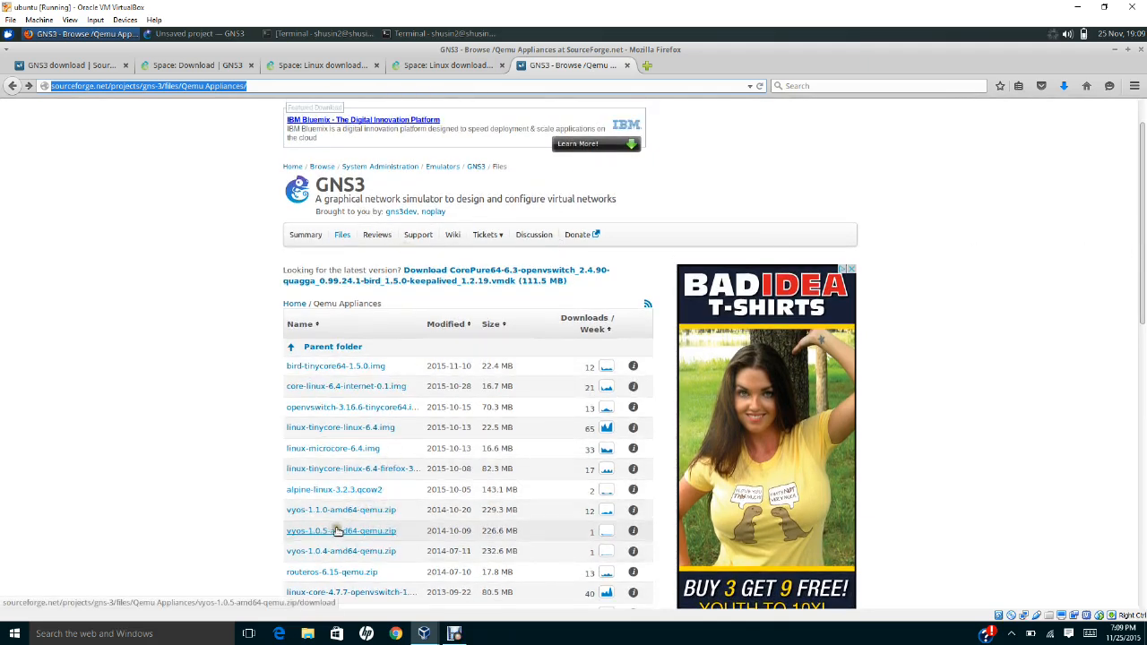
pyautogui.moveTo(366, 550)
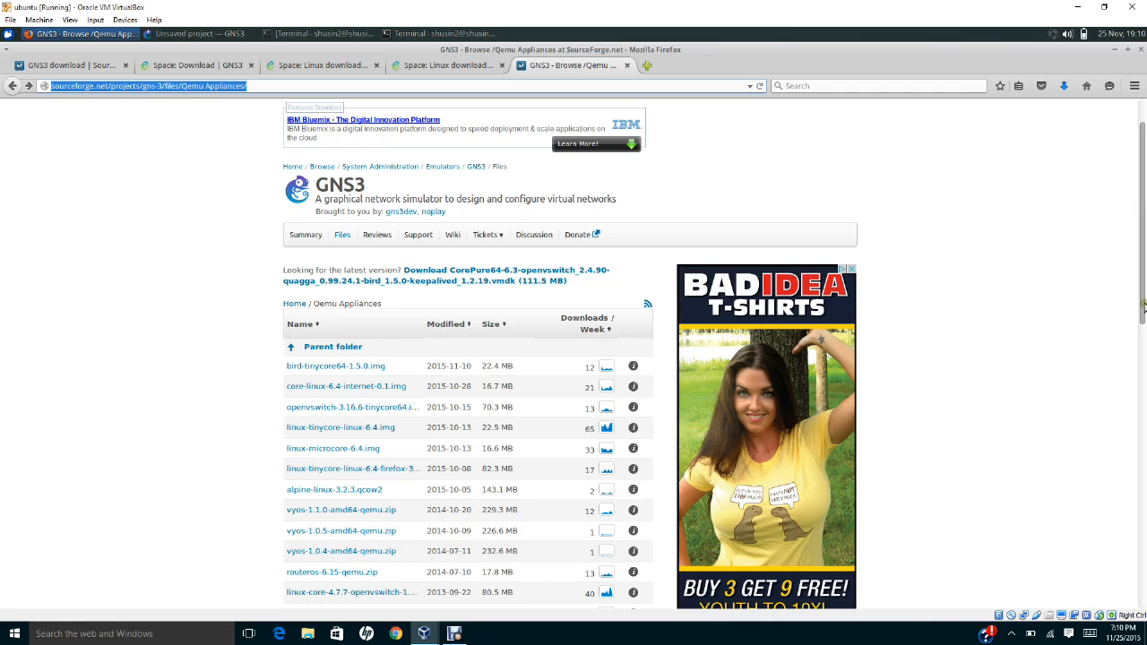
pyautogui.scroll(-3)
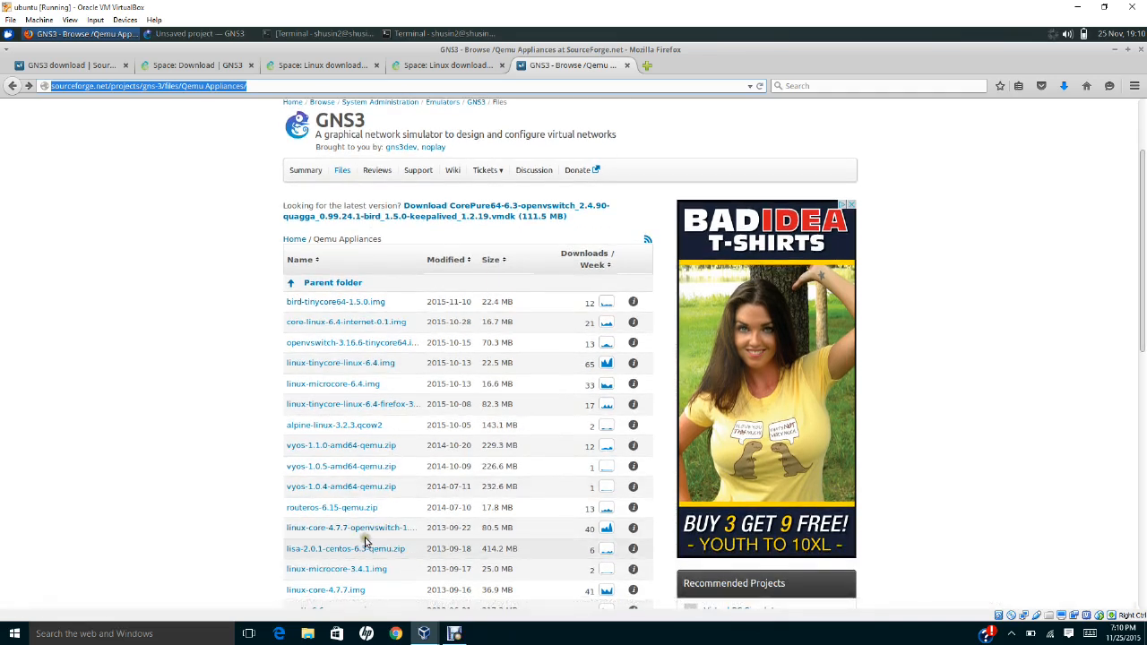
pyautogui.moveTo(349, 527)
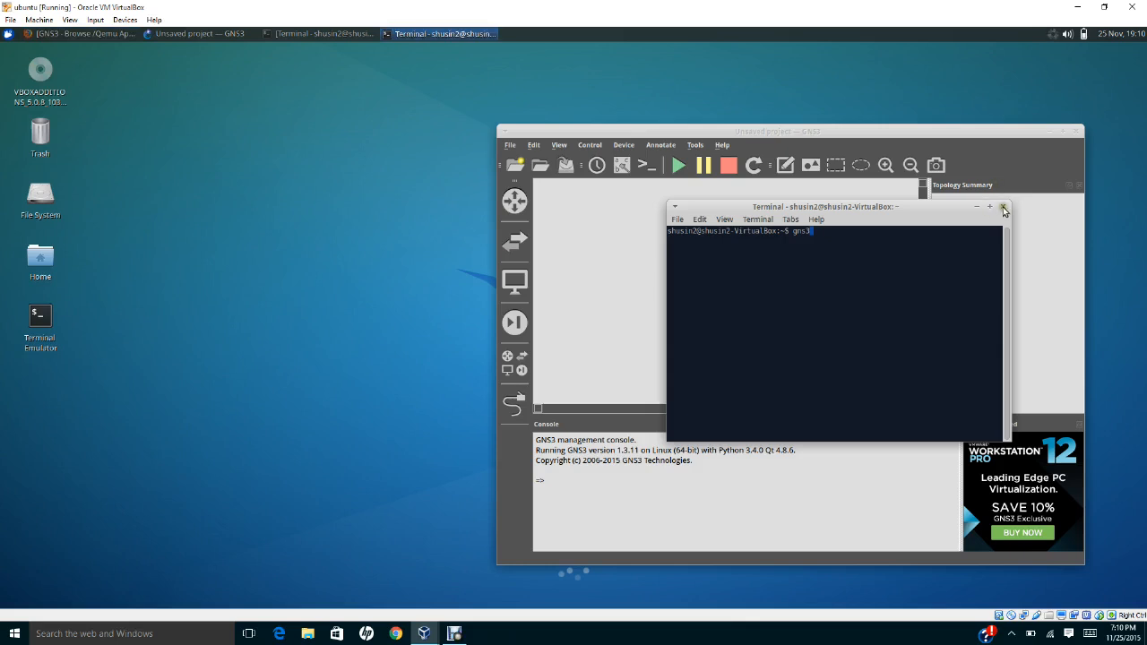
# - Close the terminal and reach the QEMU VM templates page in GNS3 Preferences
pyautogui.click(1004, 208)
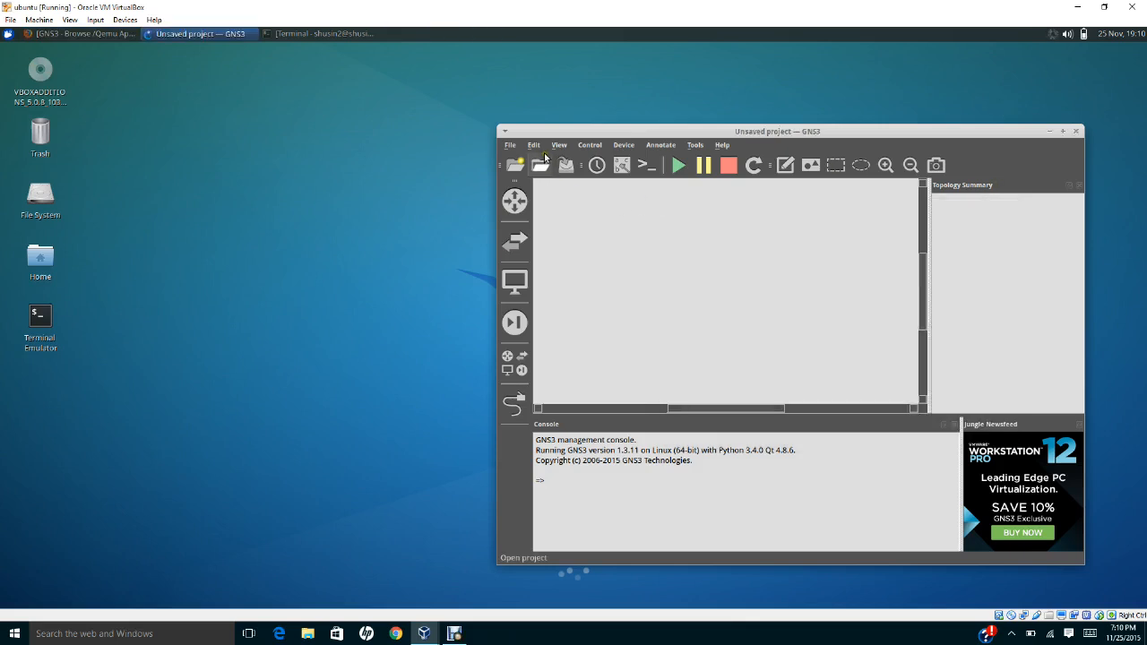
pyautogui.click(534, 143)
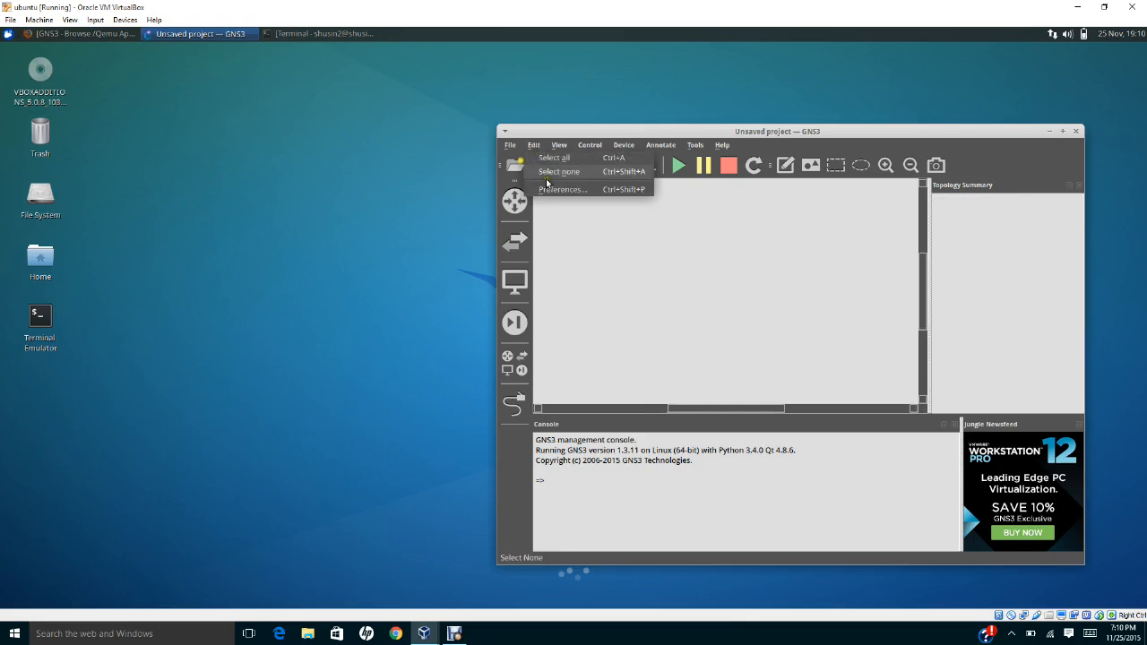
pyautogui.click(559, 172)
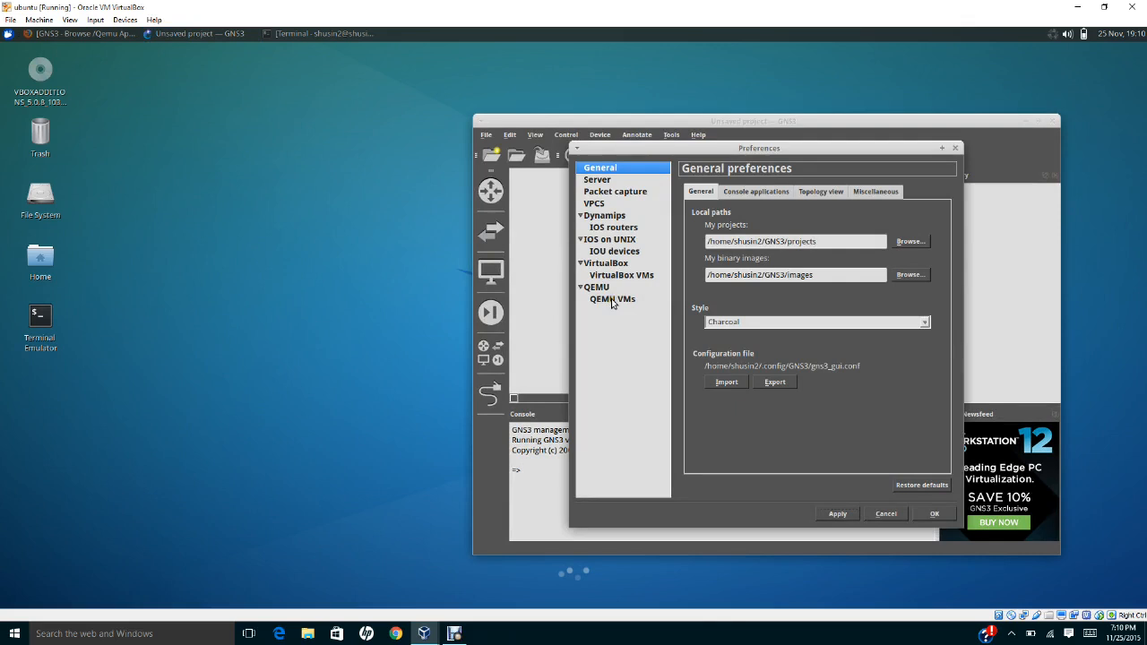
pyautogui.click(597, 287)
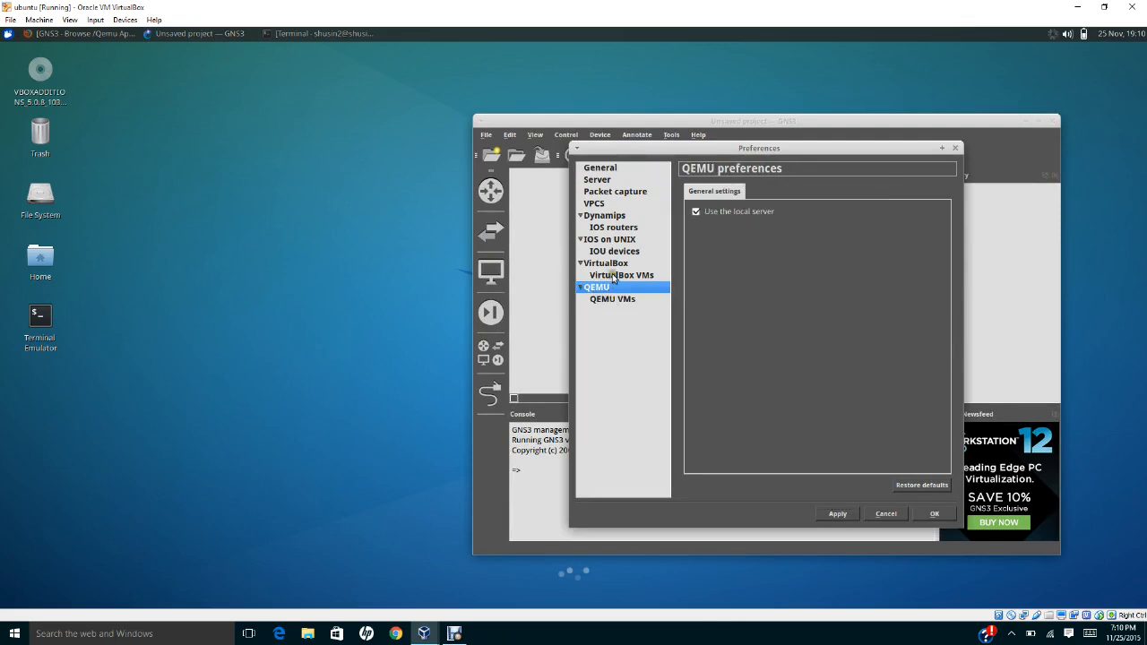
pyautogui.click(606, 261)
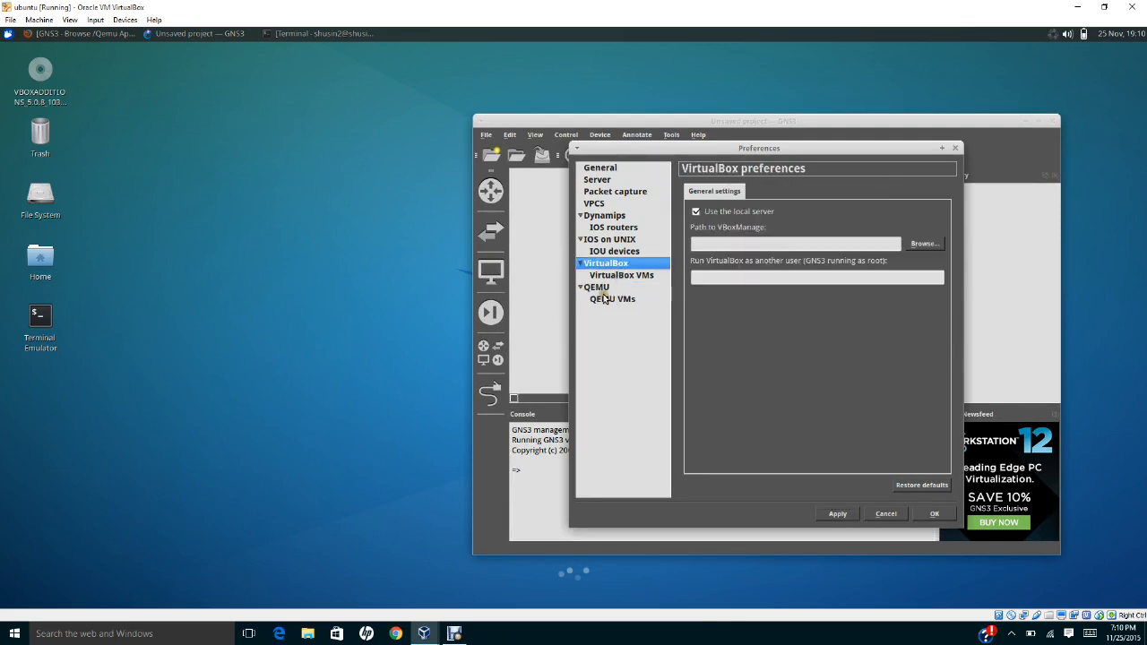
pyautogui.click(613, 297)
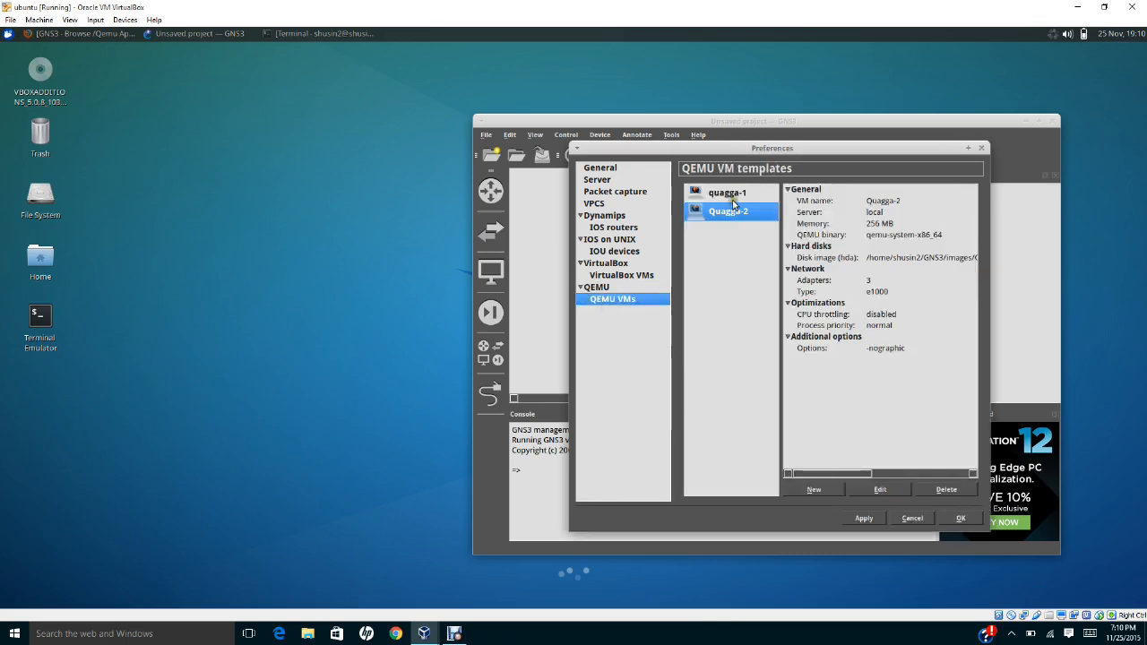
# - Inspect the existing quagga-1 and Quagga-2 template details
pyautogui.click(727, 193)
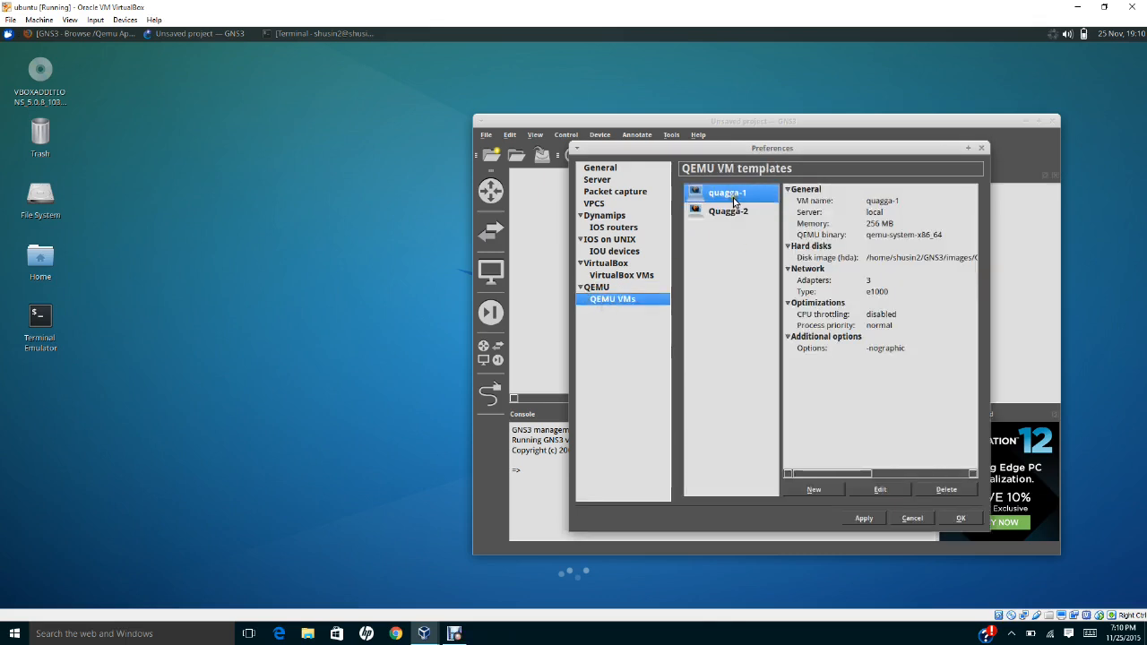
pyautogui.click(727, 212)
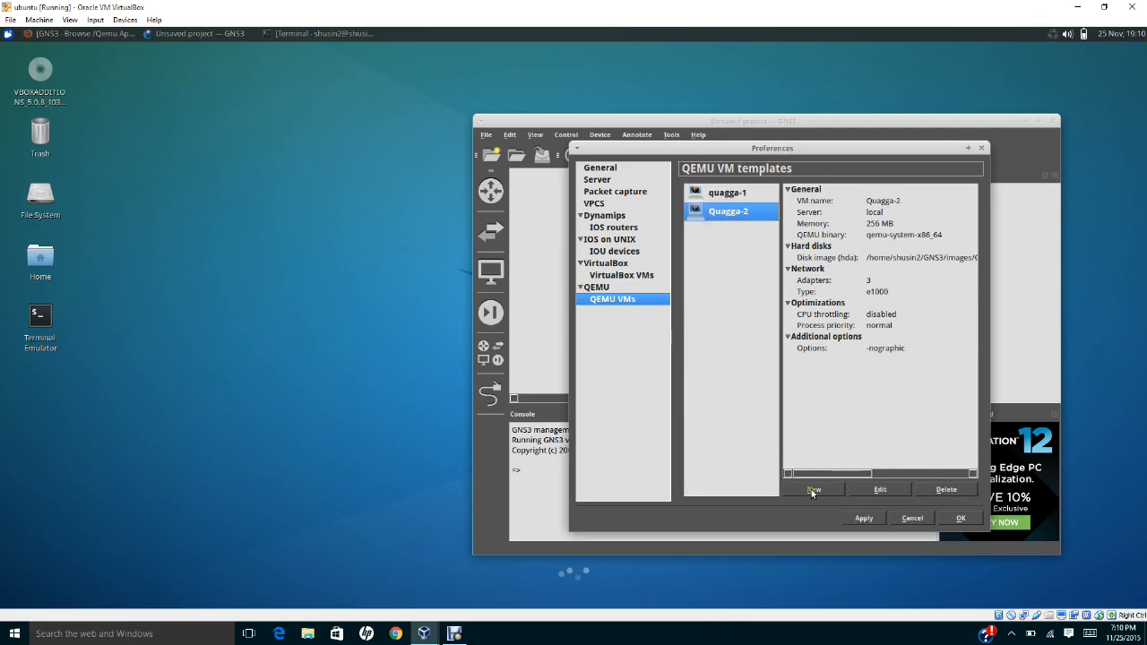
# - Create a new QEMU VM template named Quagga with 256 MB memory up to the disk image page
pyautogui.click(813, 489)
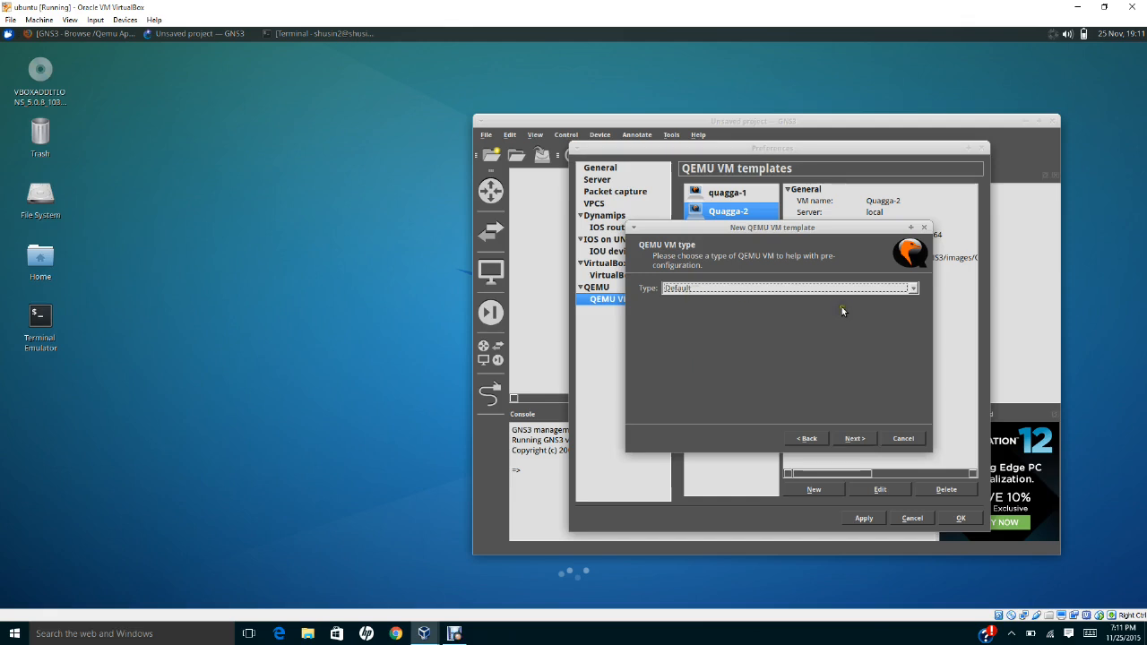
pyautogui.moveTo(864, 444)
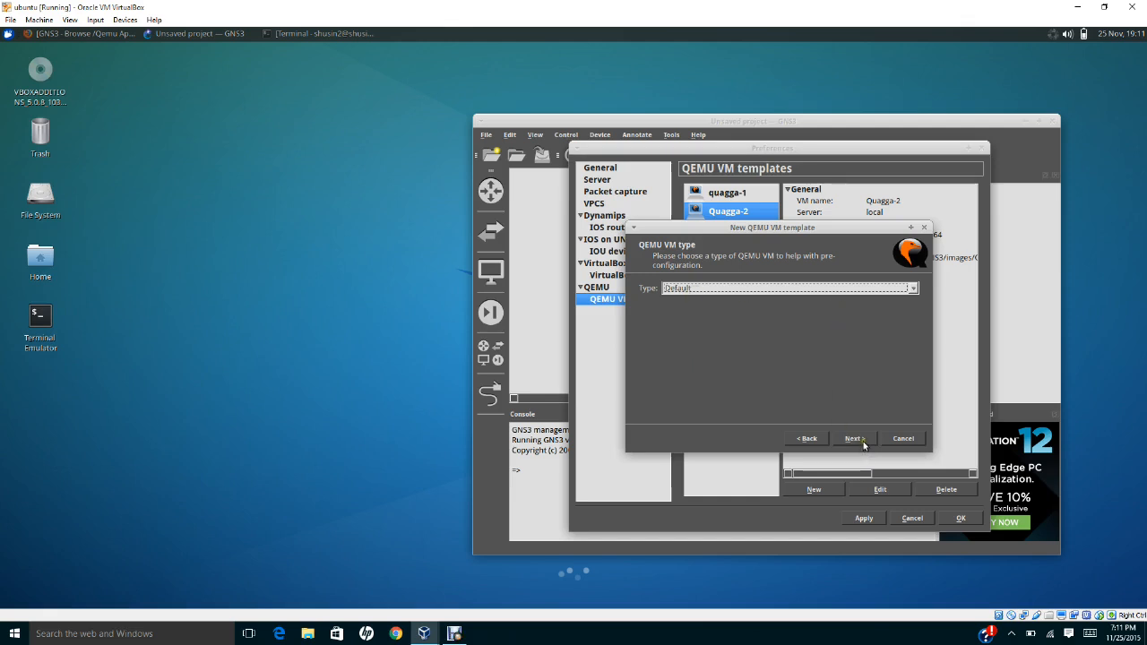
pyautogui.click(851, 437)
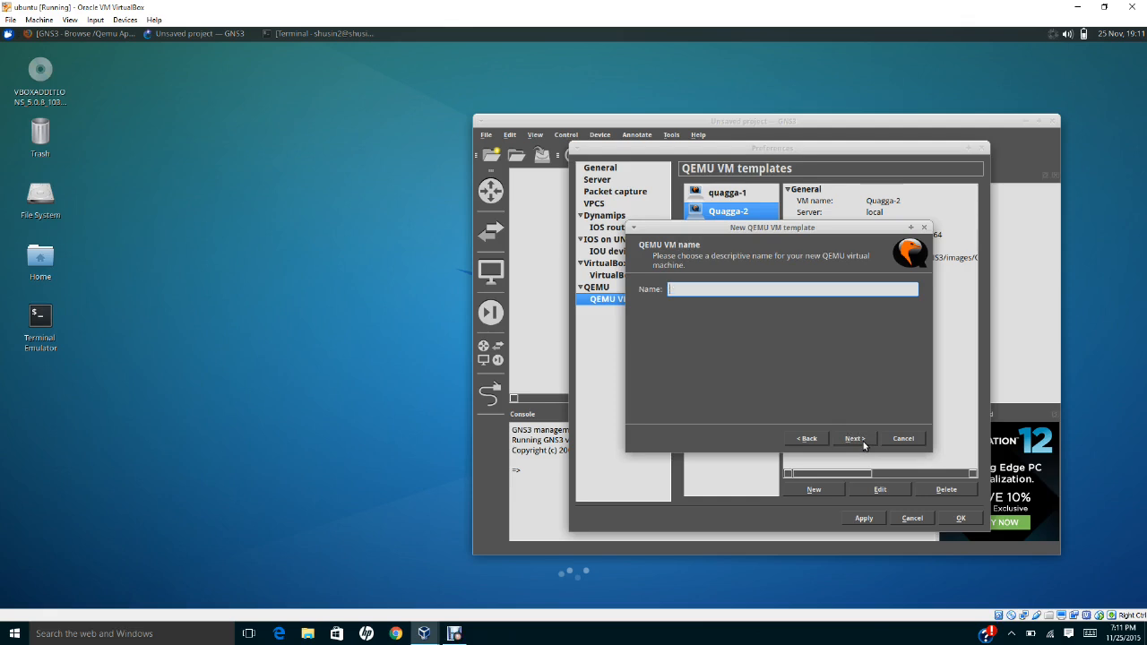
pyautogui.write('Quagga-3')
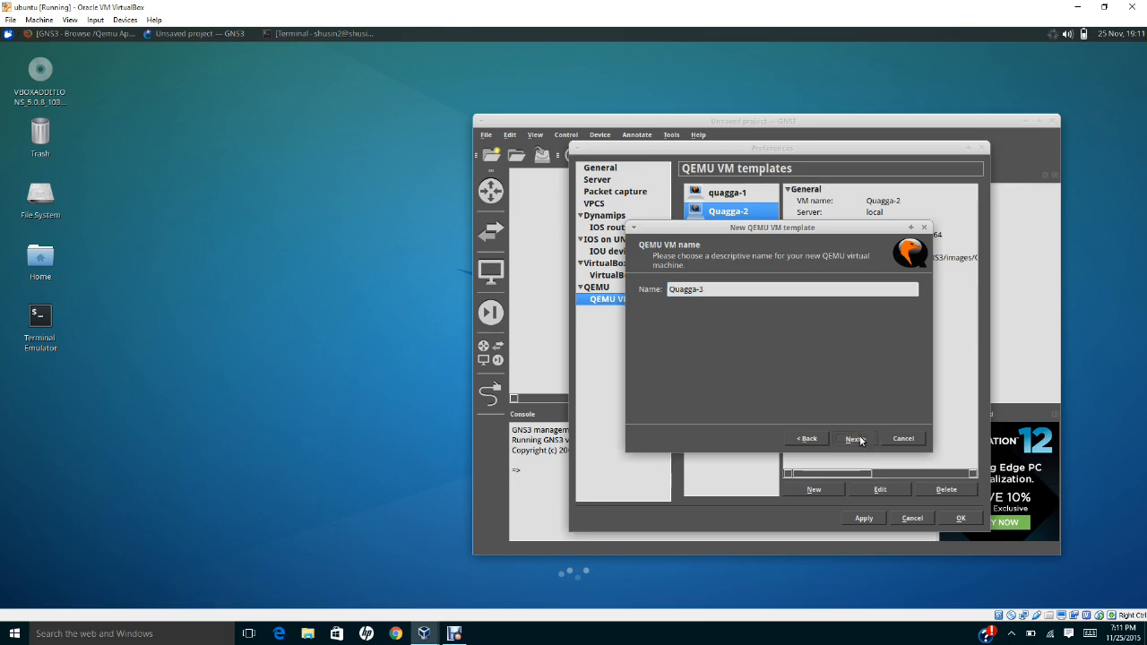
pyautogui.click(853, 437)
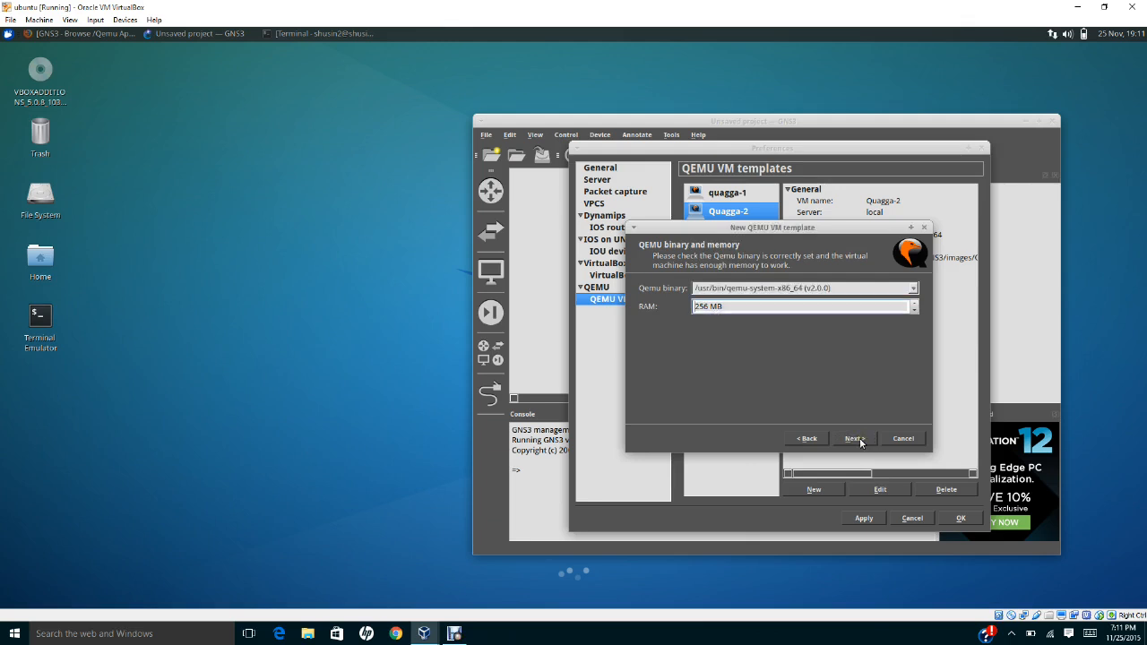
pyautogui.click(853, 437)
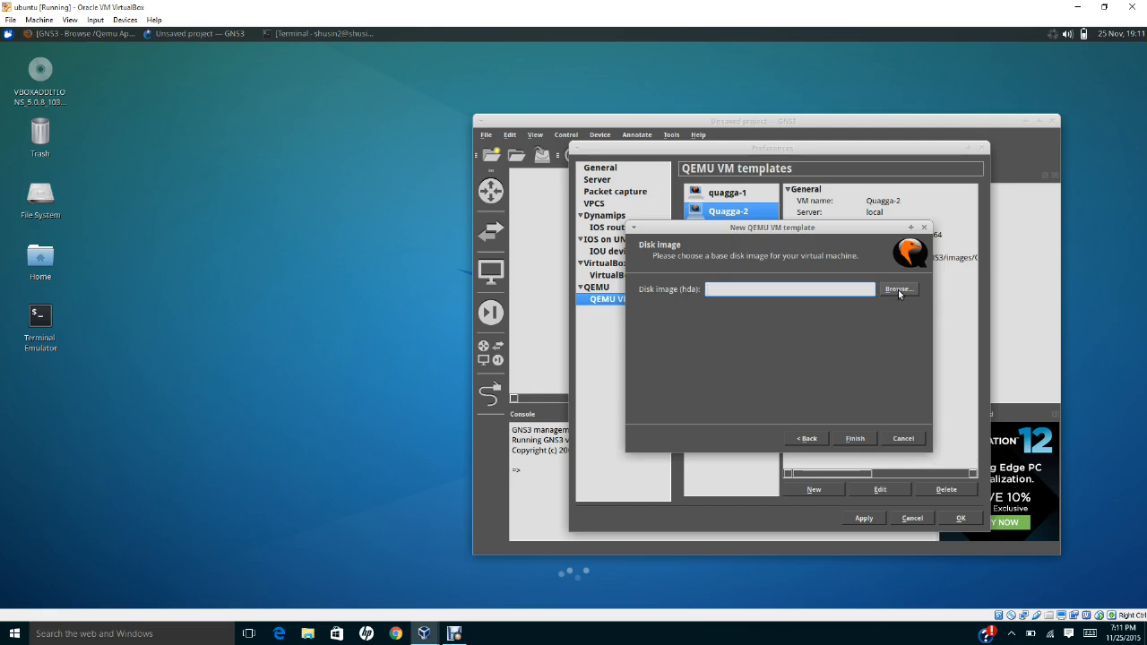
# - Choose the quagga openvswitch linux-core .img from Downloads as the disk image and answer the copy prompt
pyautogui.click(896, 289)
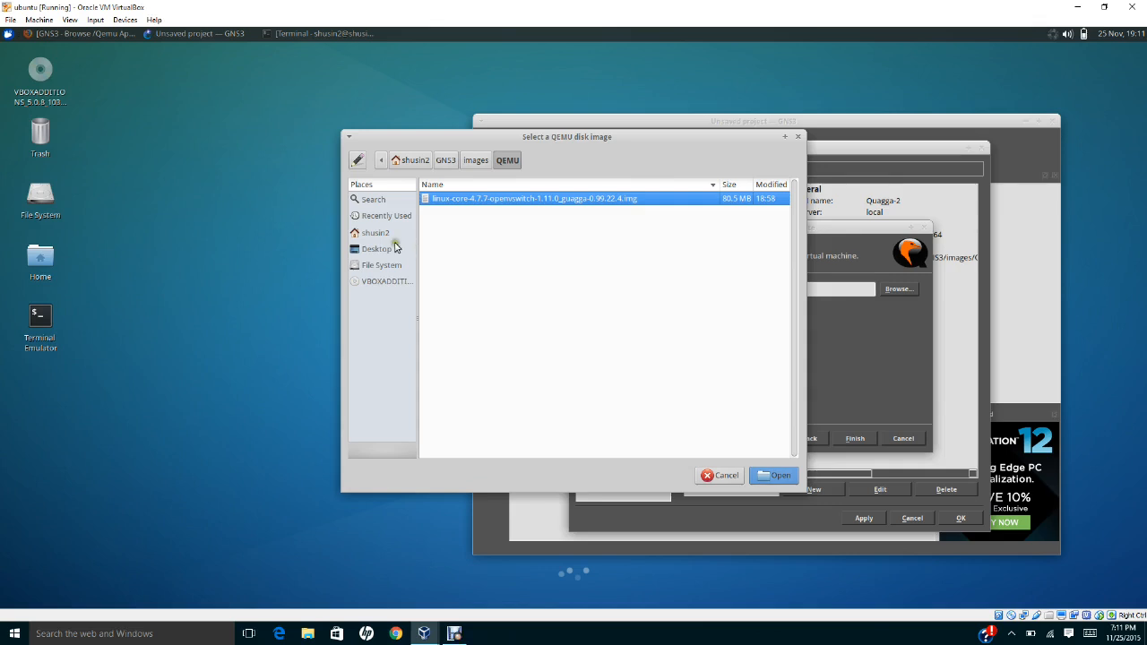
pyautogui.click(375, 233)
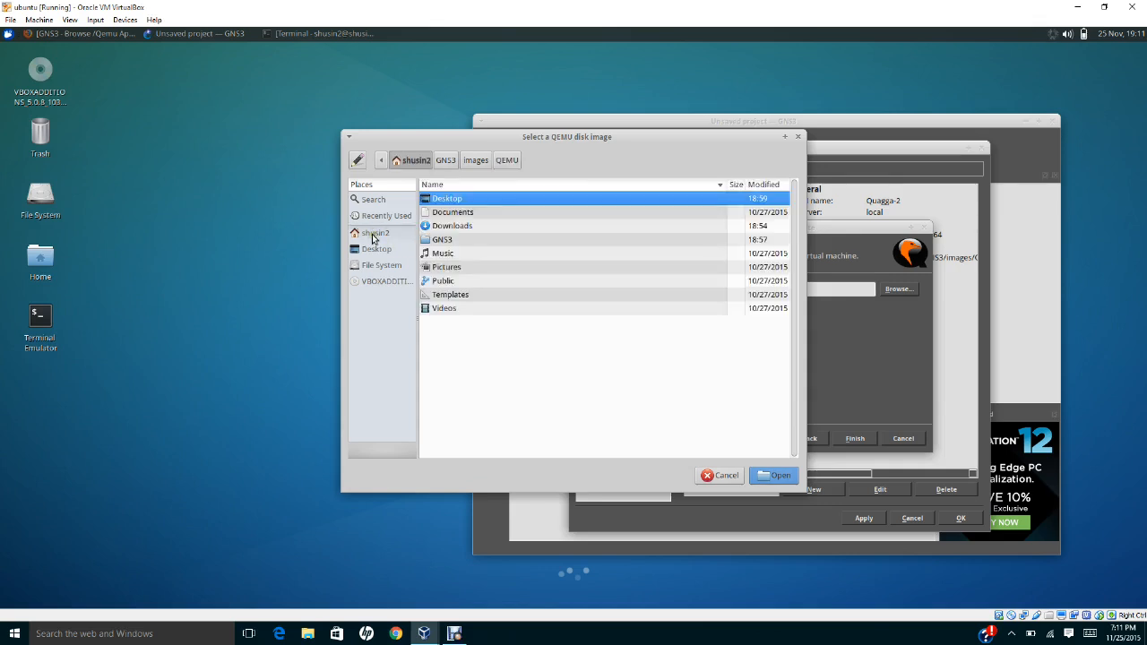
pyautogui.doubleClick(452, 226)
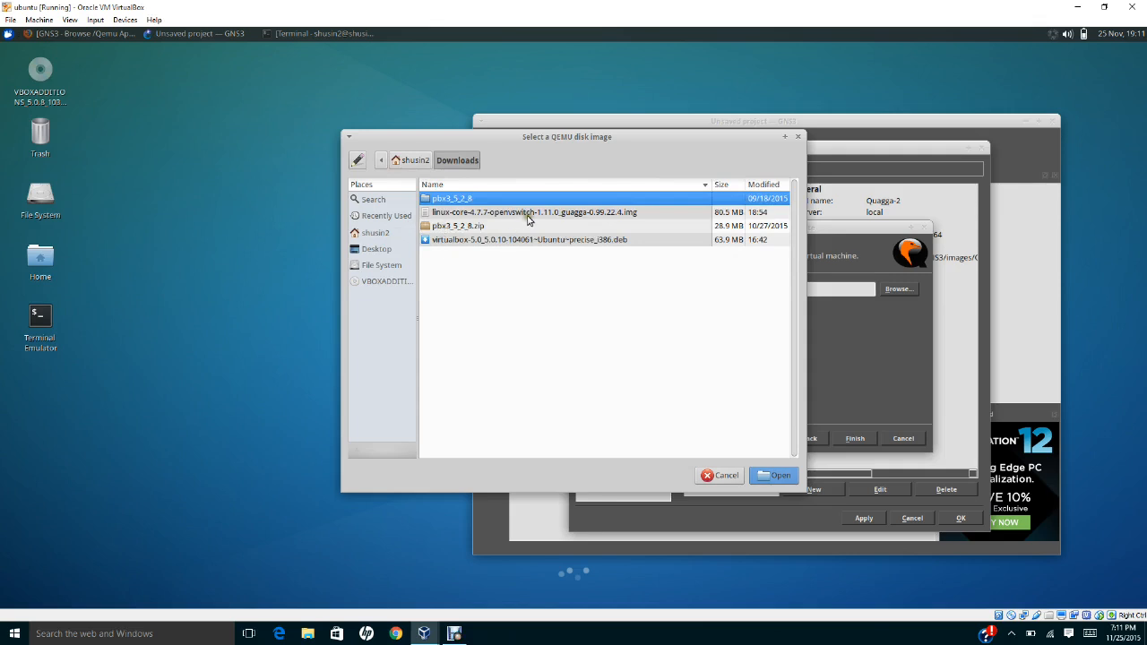
pyautogui.click(534, 211)
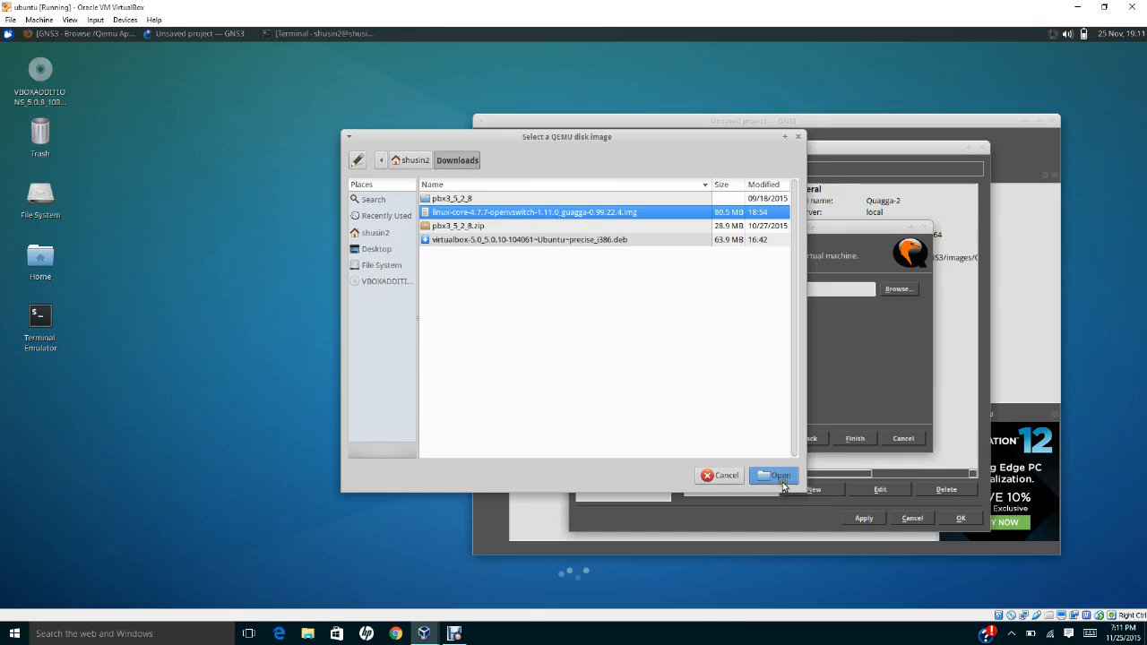
pyautogui.click(774, 475)
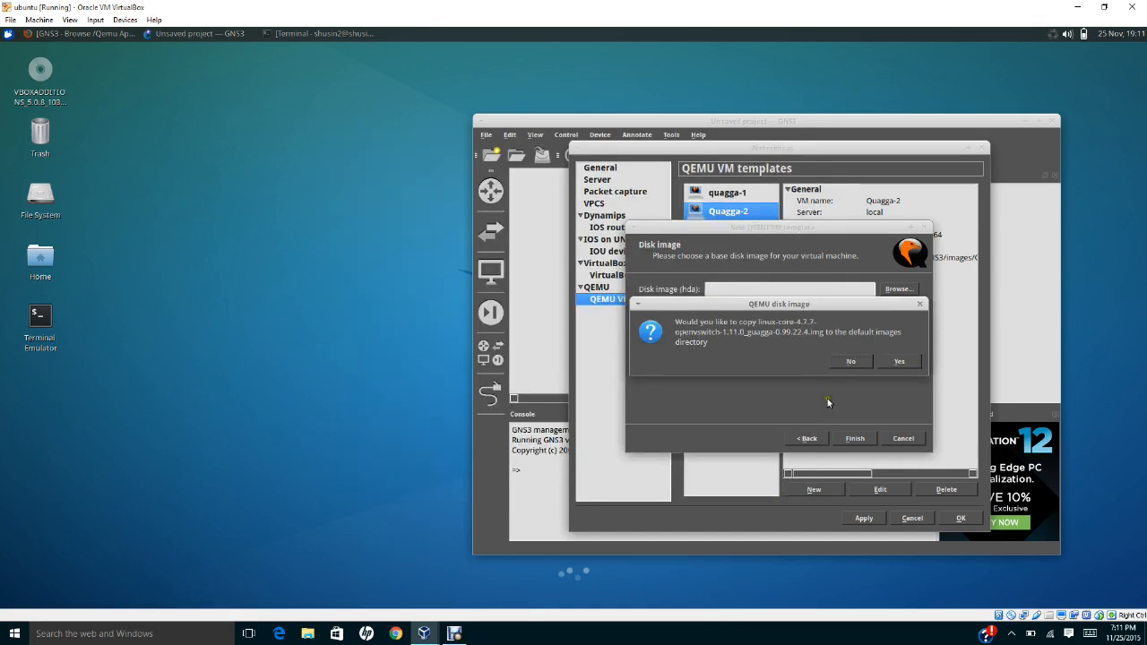
pyautogui.moveTo(753, 371)
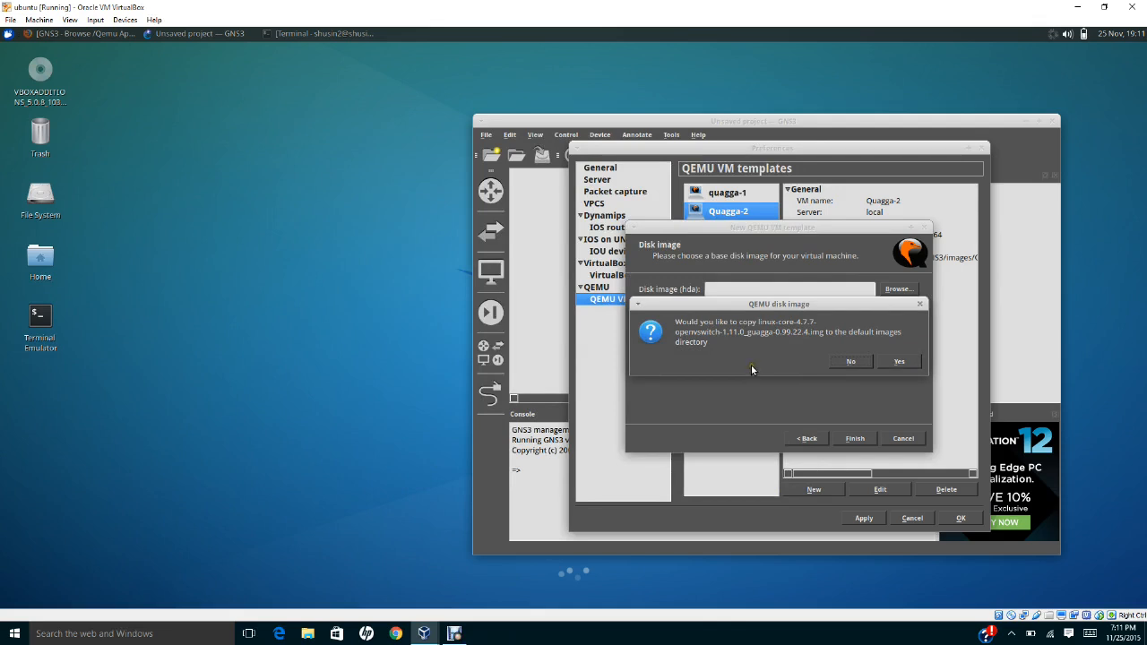
pyautogui.click(899, 362)
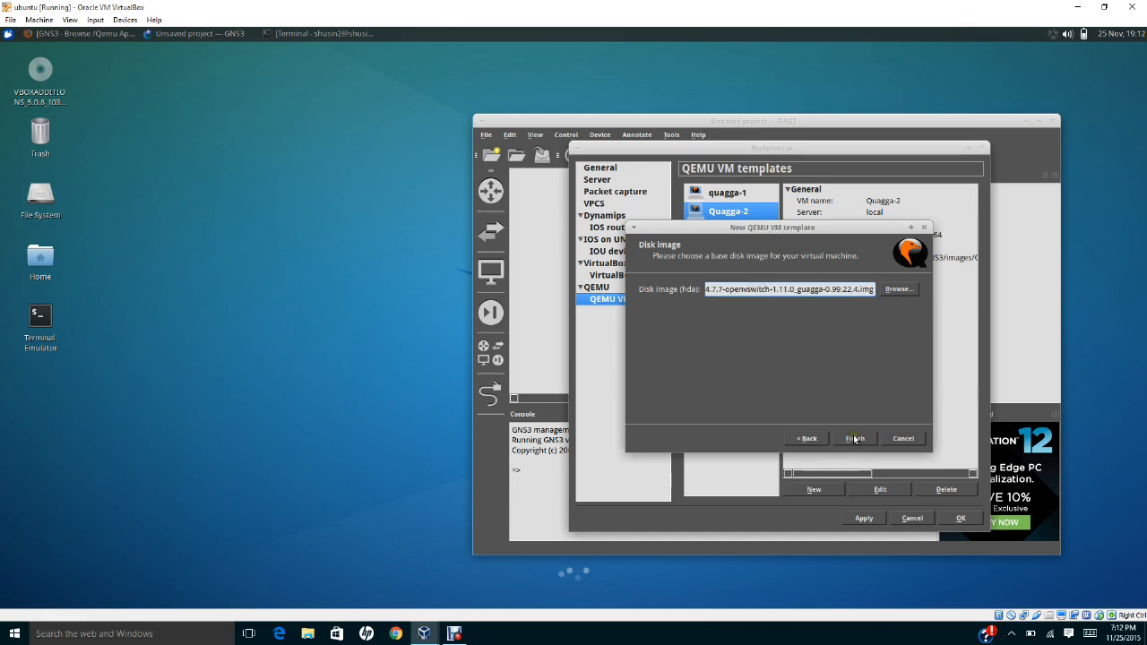
# - Finish Quagga-3 and review the three Quagga templates' settings
pyautogui.click(853, 437)
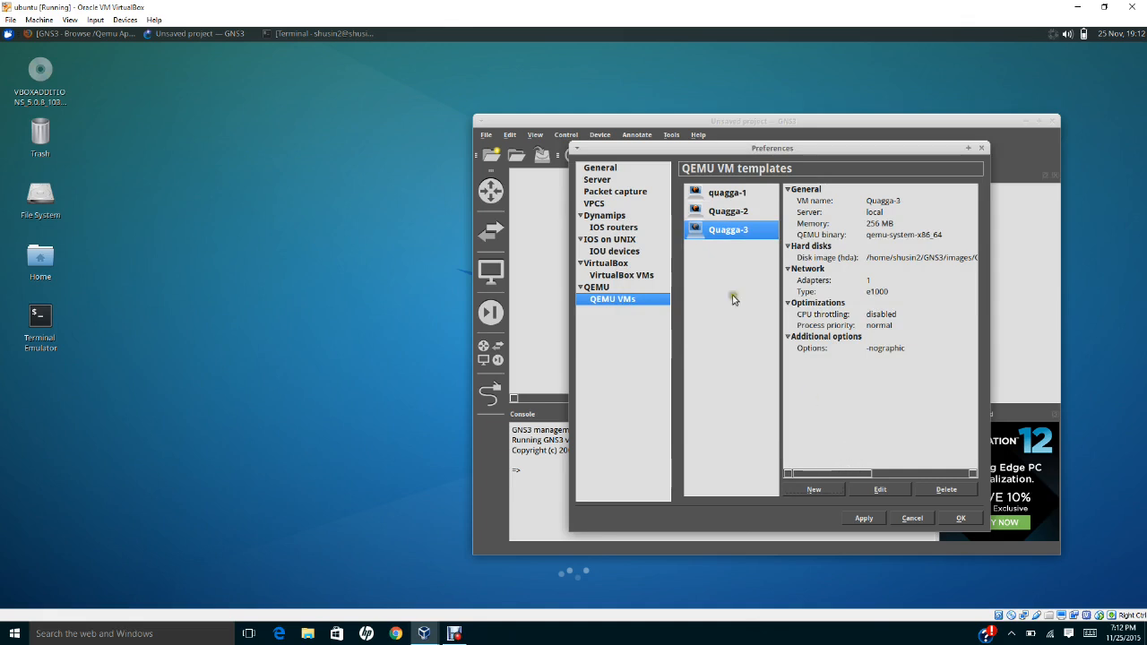
pyautogui.click(728, 192)
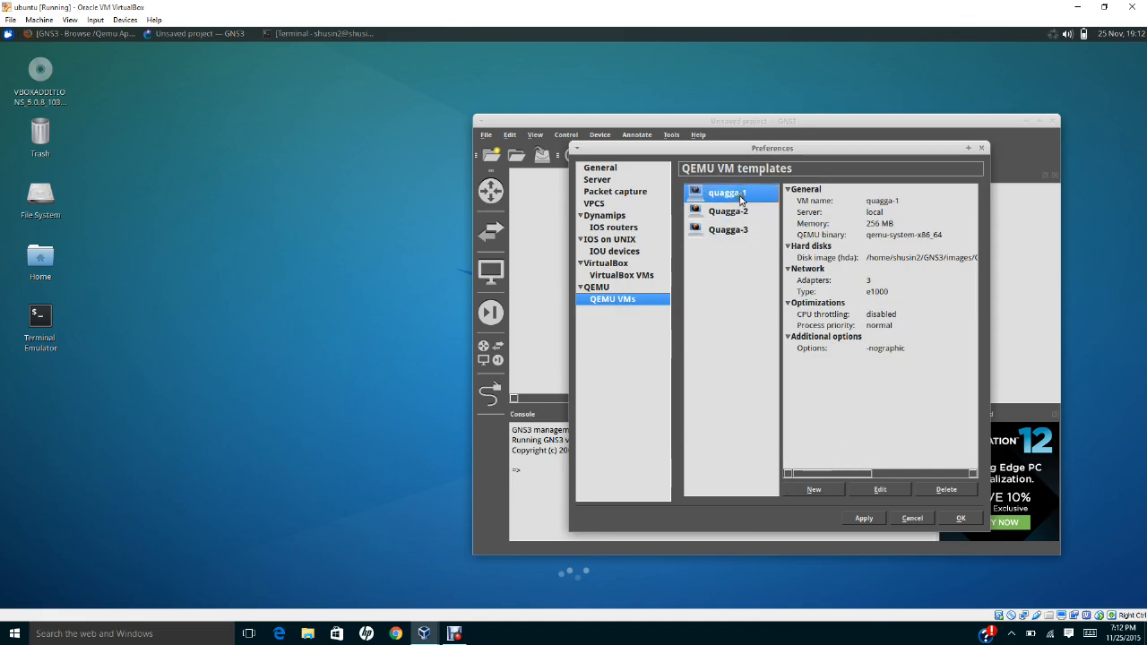
pyautogui.click(727, 211)
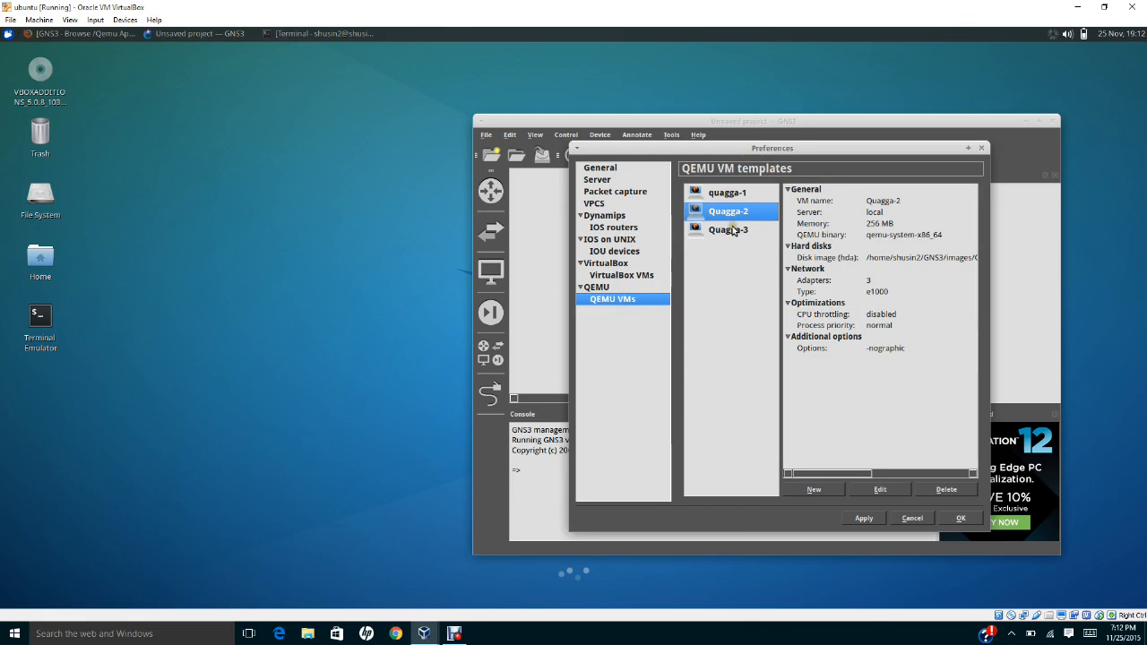
pyautogui.click(727, 229)
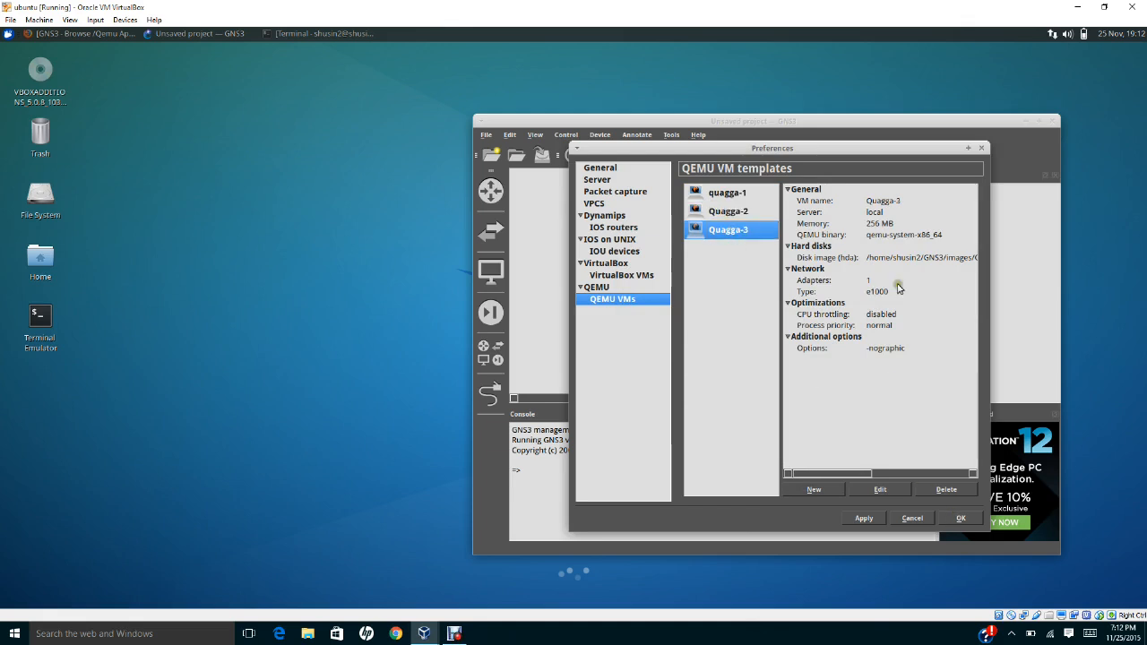
pyautogui.moveTo(877, 291)
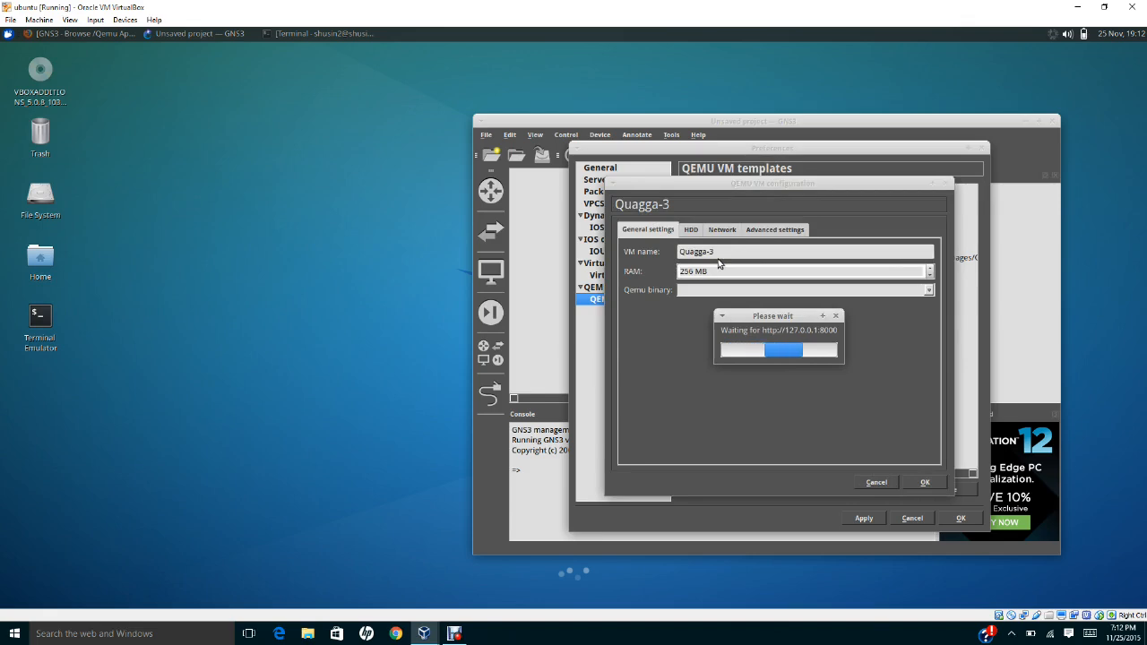
# - Check Quagga-3's network settings and confirm back to the empty project canvas
pyautogui.click(722, 230)
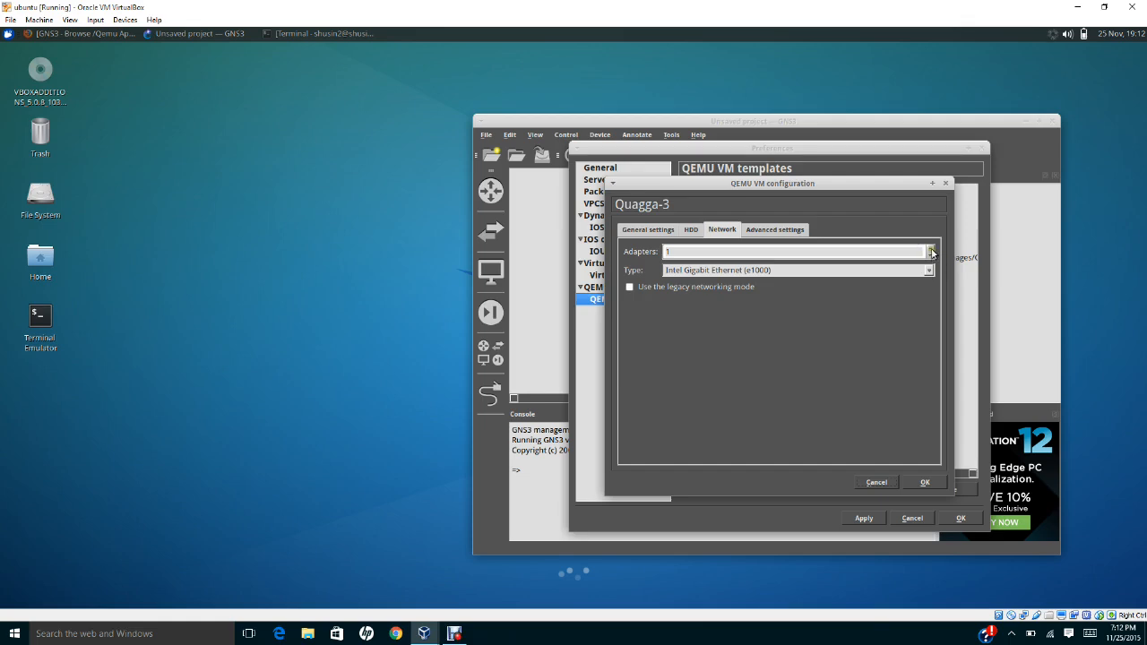
pyautogui.click(931, 247)
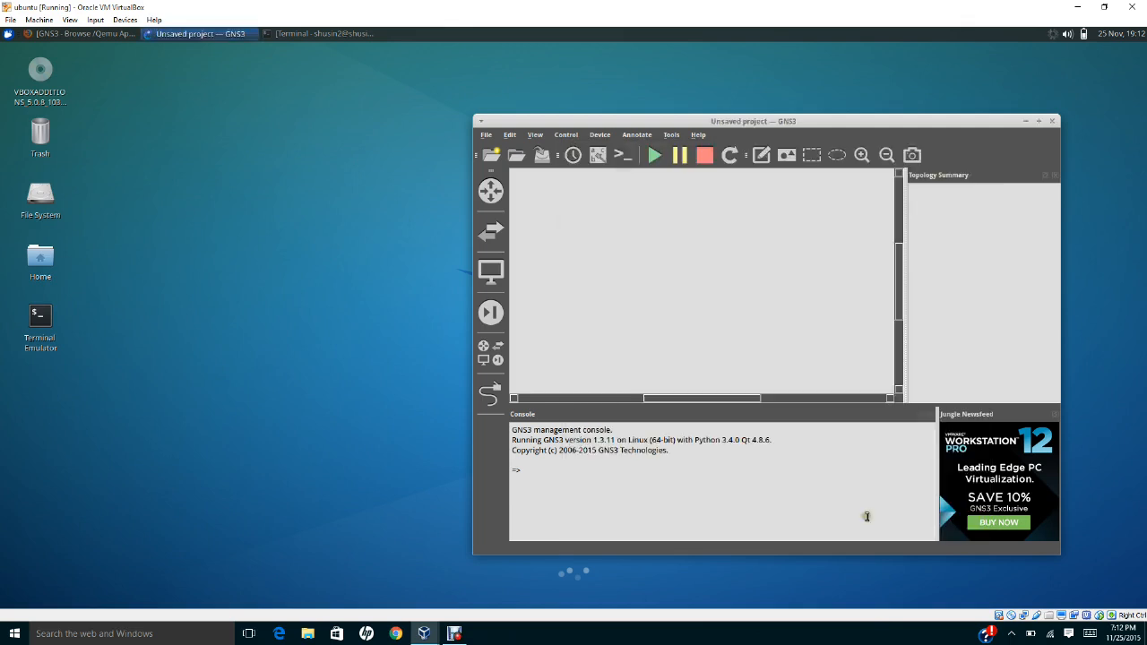
pyautogui.moveTo(491, 229)
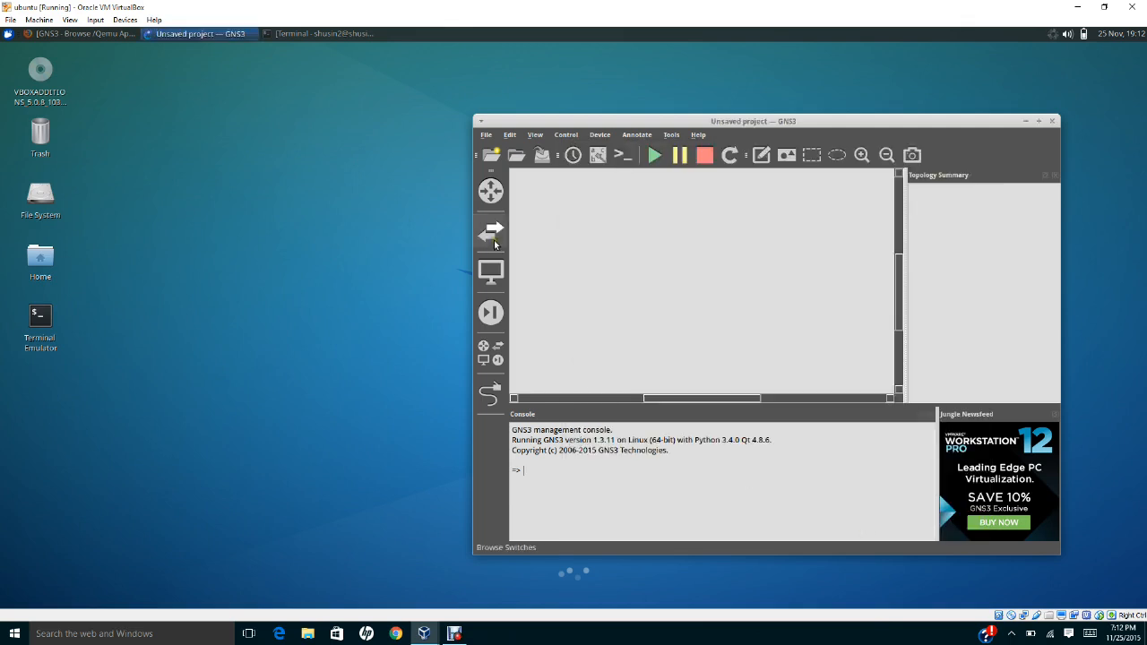
pyautogui.moveTo(717, 136)
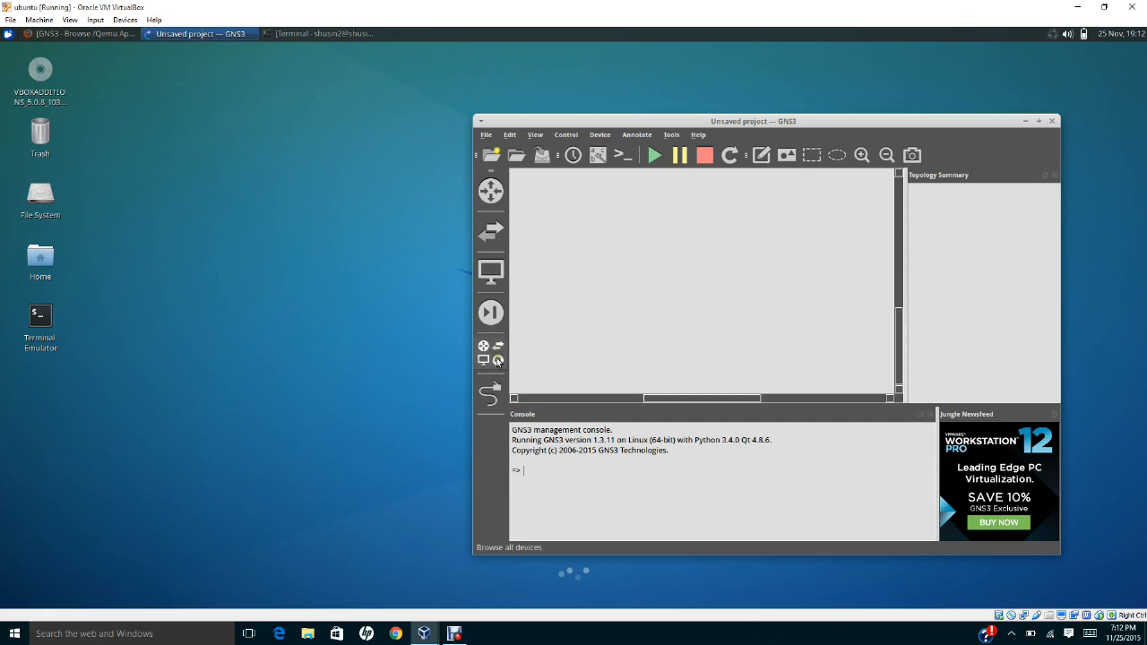
# - Show all available devices so quagga-1 and Quagga-2 can be placed on the canvas
pyautogui.click(491, 358)
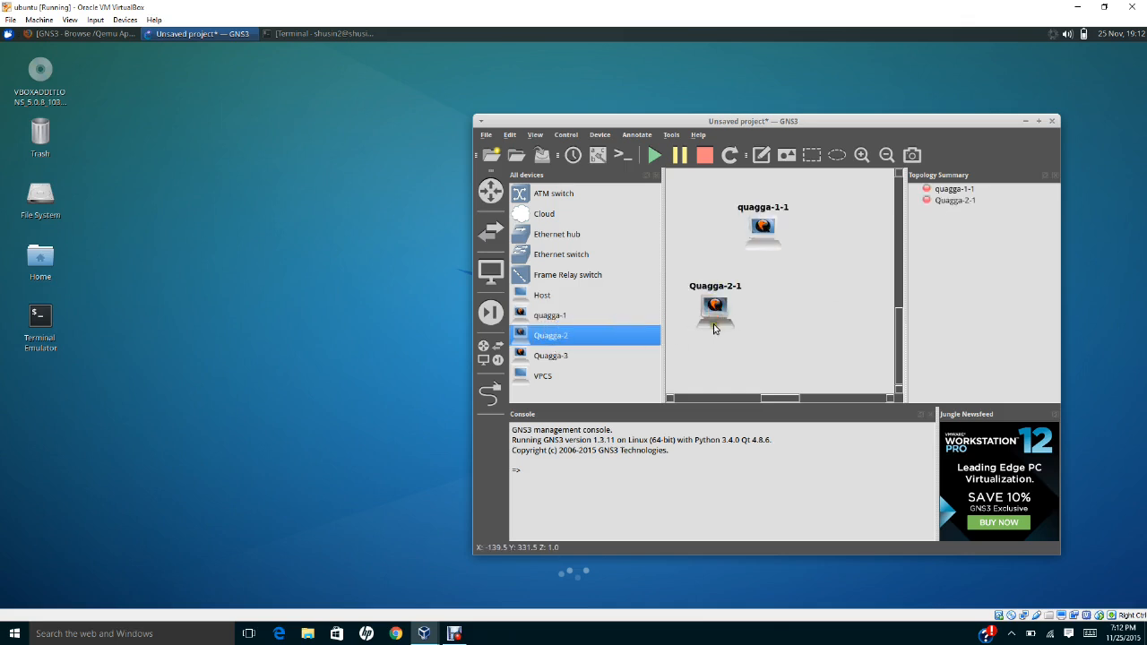
pyautogui.moveTo(713, 312)
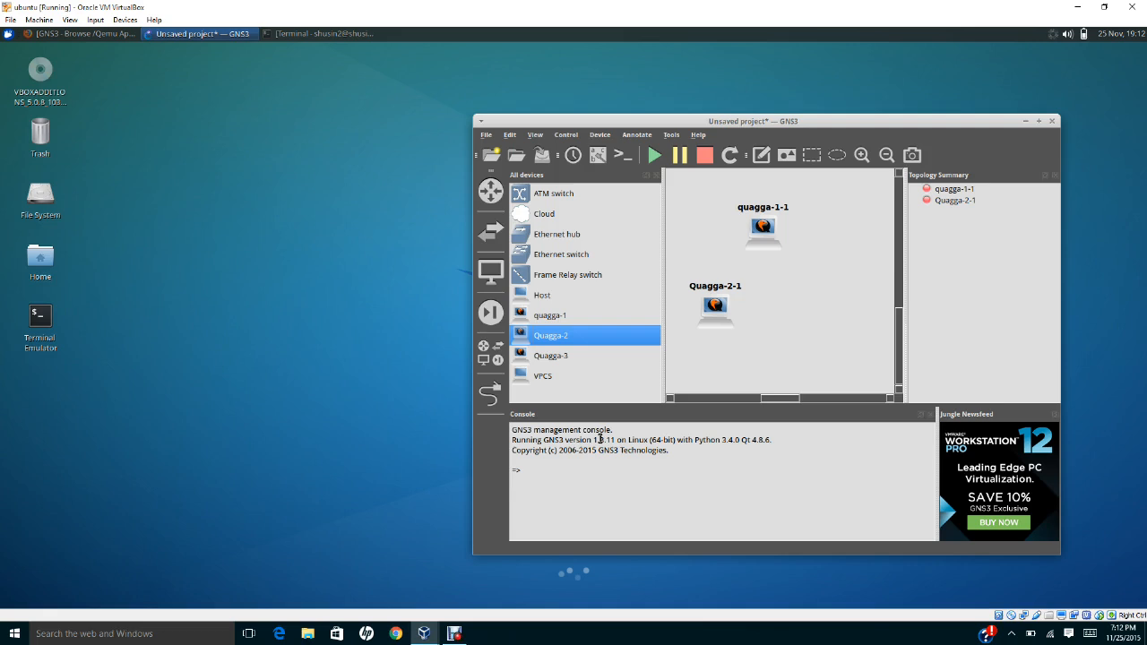
pyautogui.moveTo(613, 397)
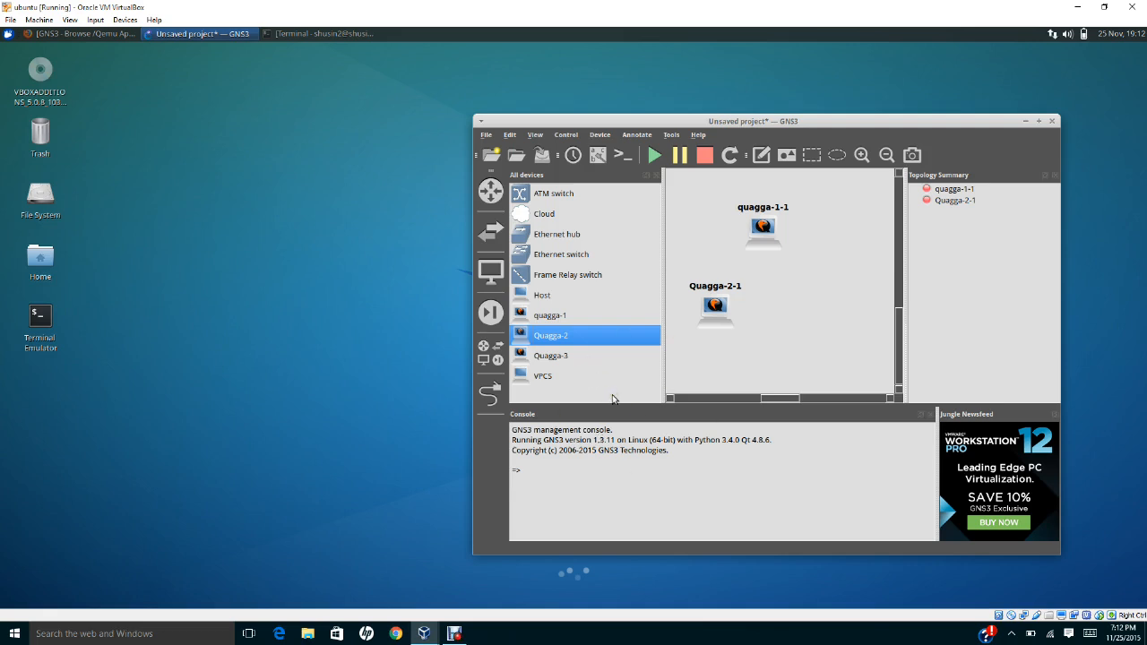
pyautogui.moveTo(613, 398)
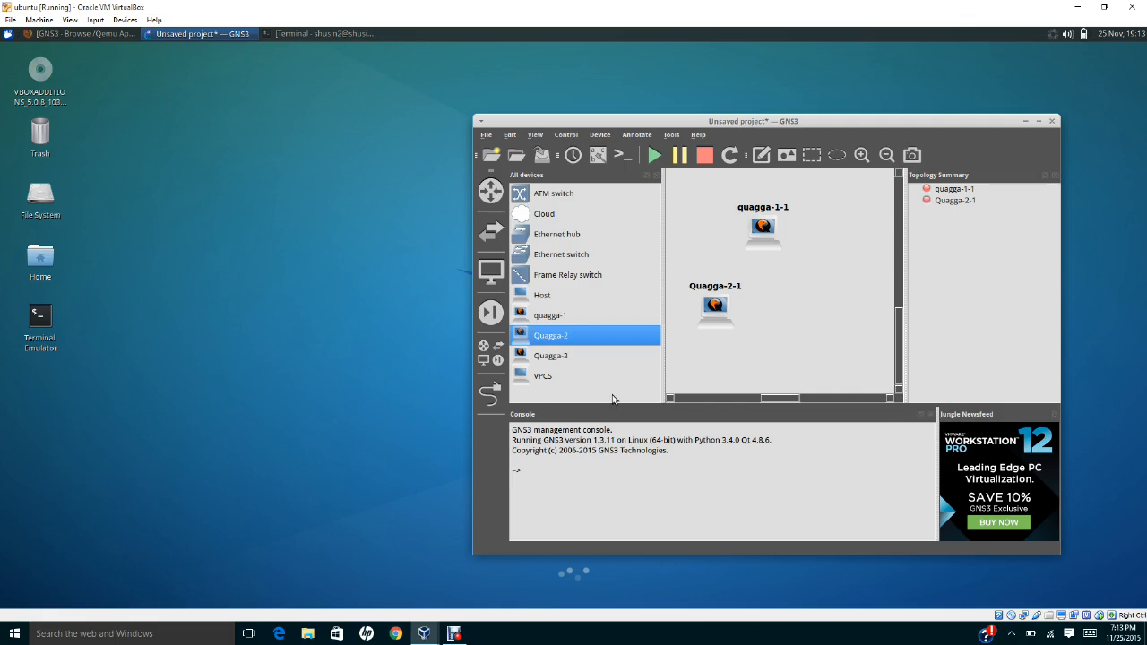
pyautogui.moveTo(444, 482)
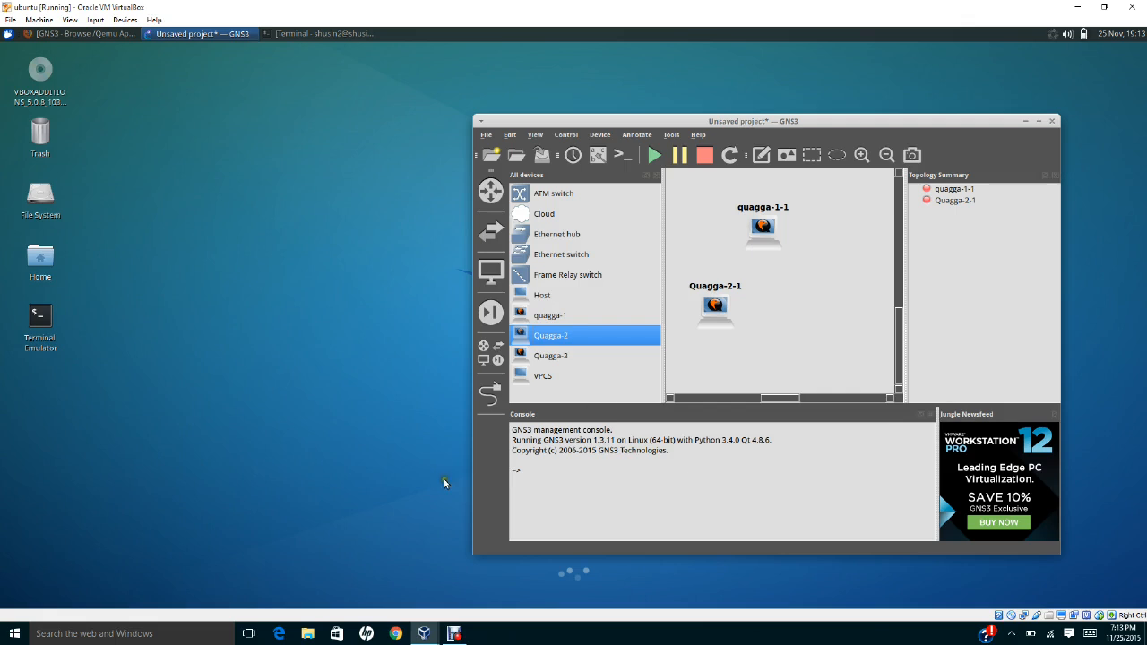